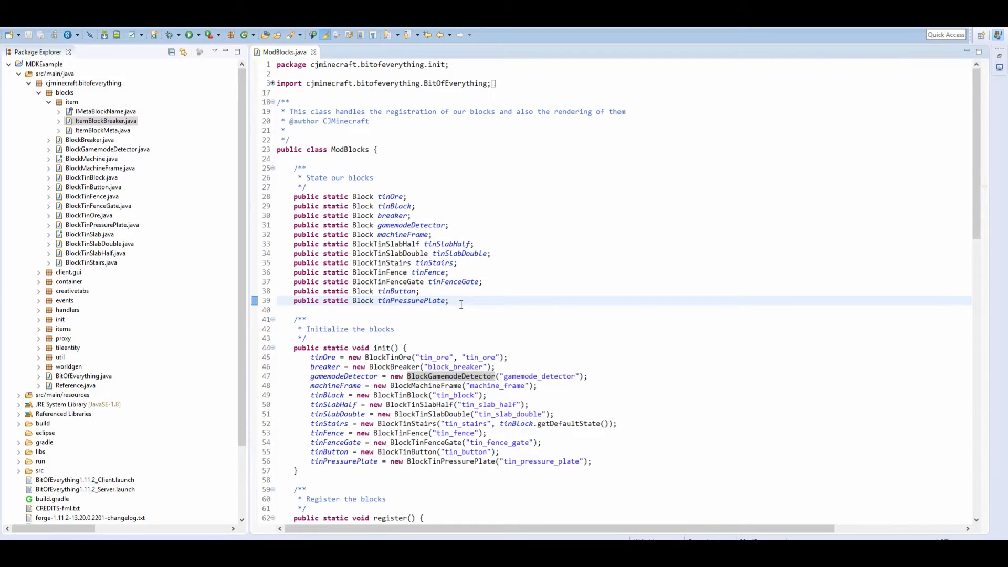
Review BlockTinFence for reference, then create the BlockTinDoor class in the blocks package.
left_click_drag(293, 272, 449, 301)
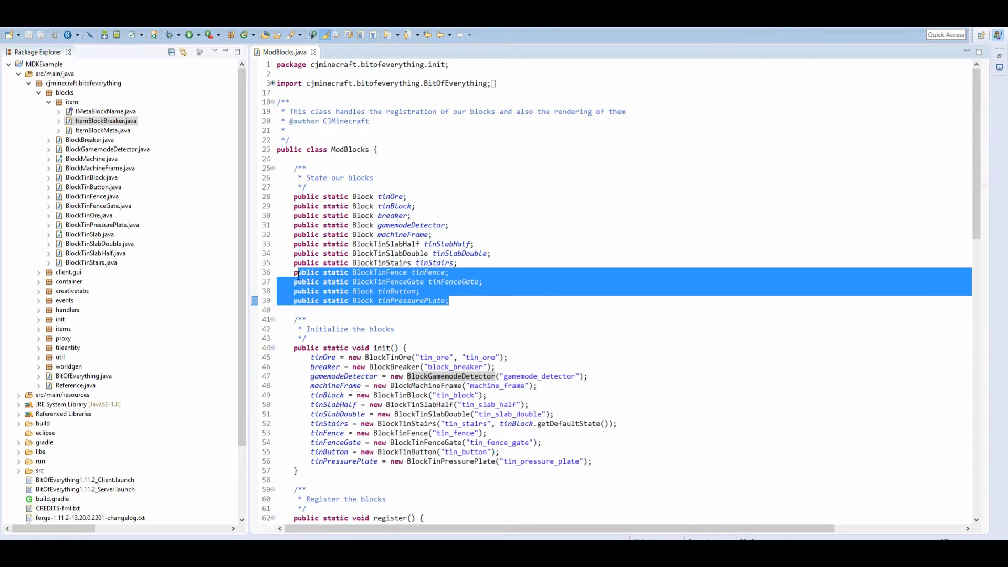
left_click(436, 281)
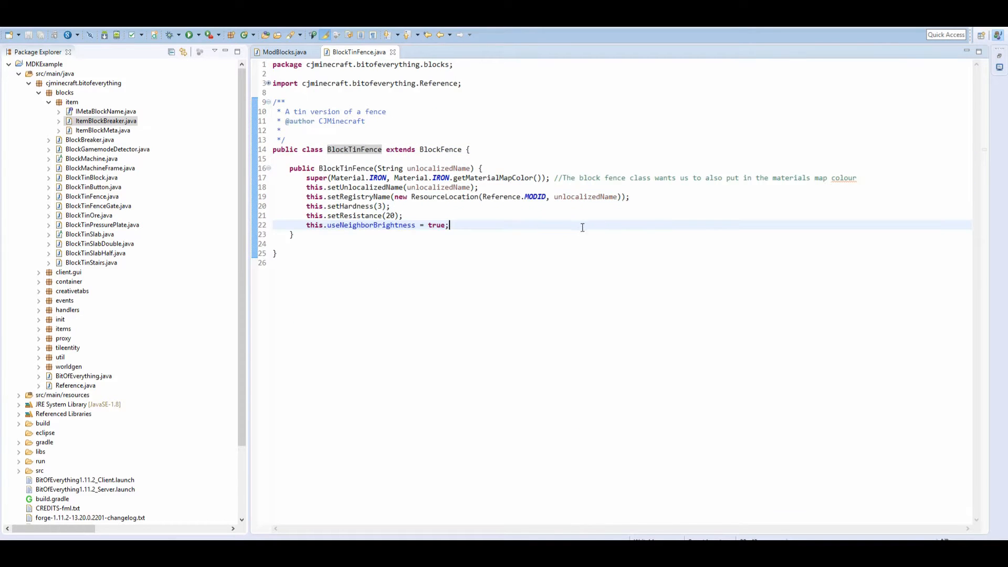
left_click(284, 52)
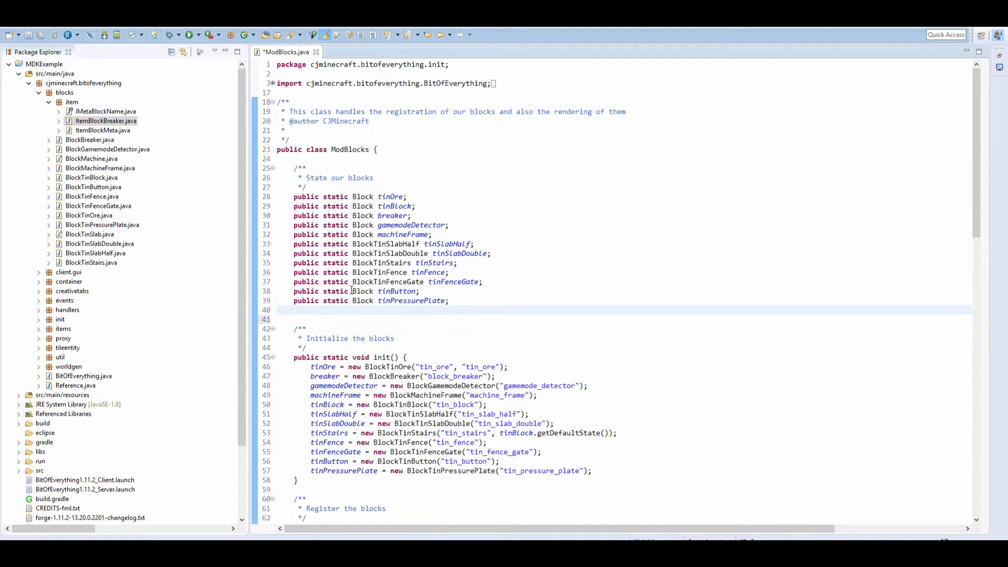
type("public static")
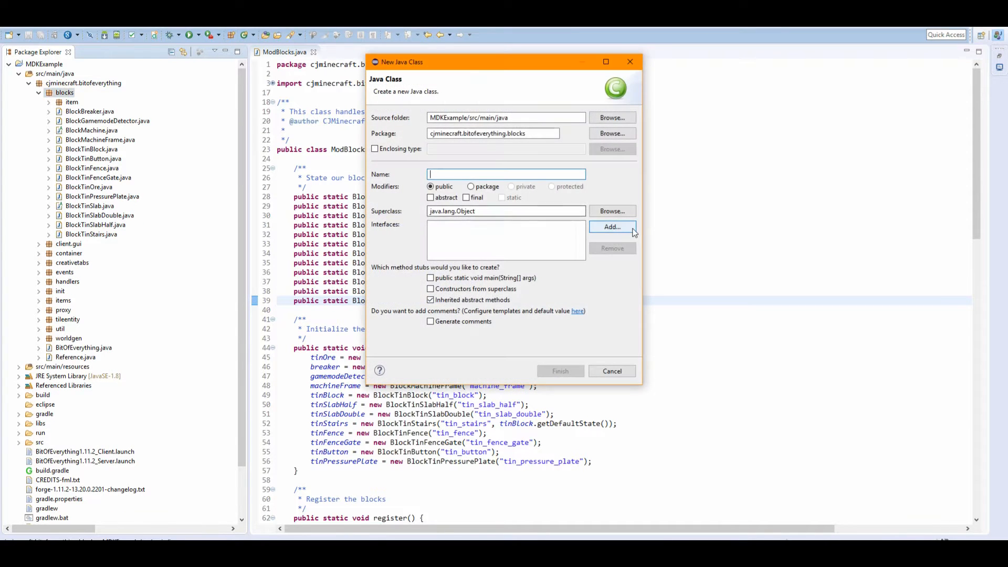
type("BlockTin")
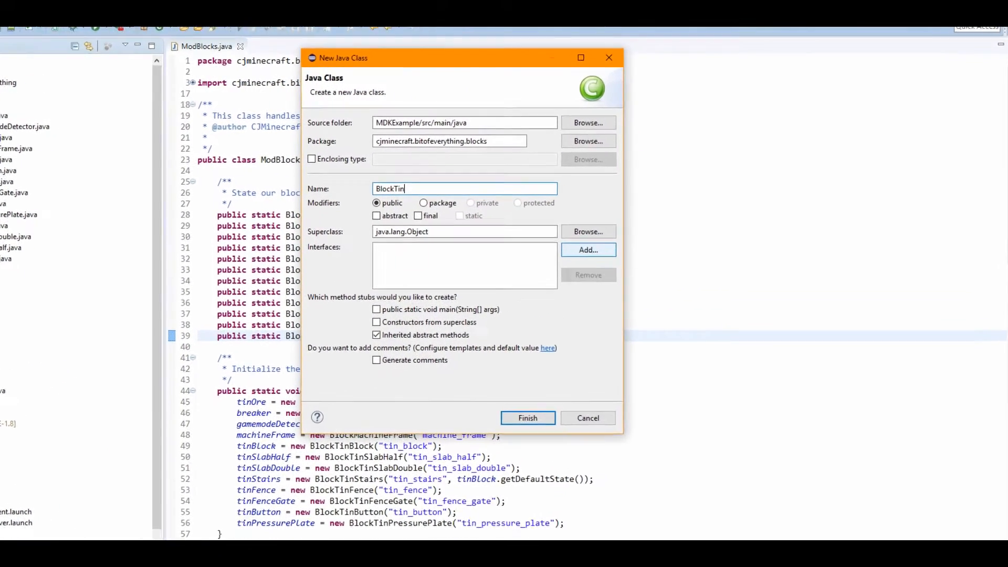
left_click(528, 418)
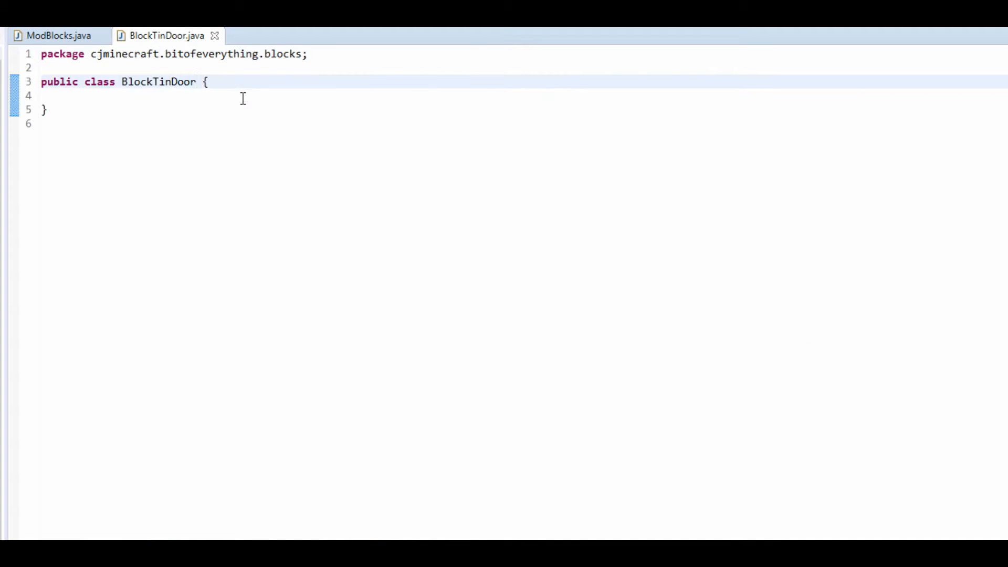
Declare BlockTinDoor as extending Block and browse content assist for BlockDoor.
type("exte")
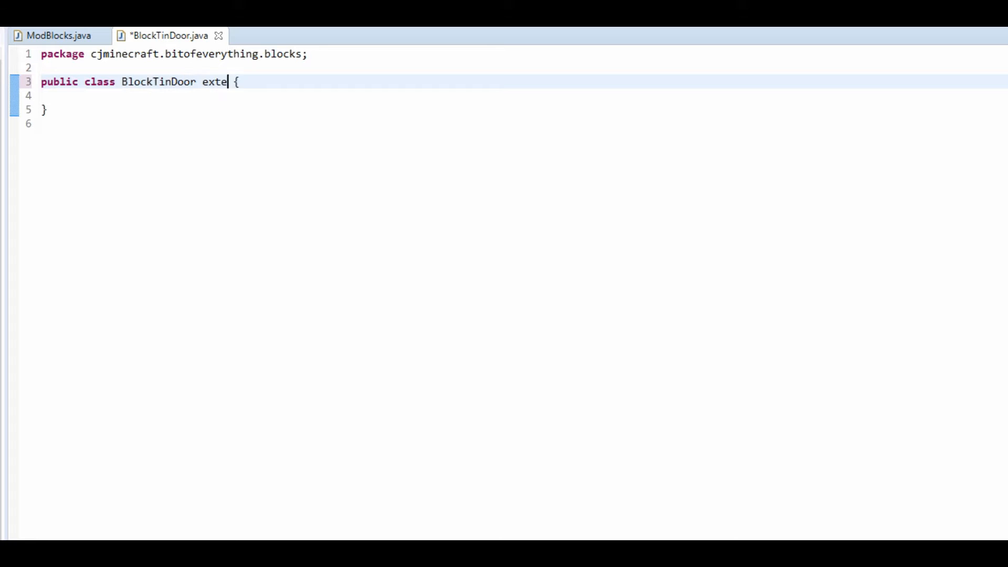
type("nds")
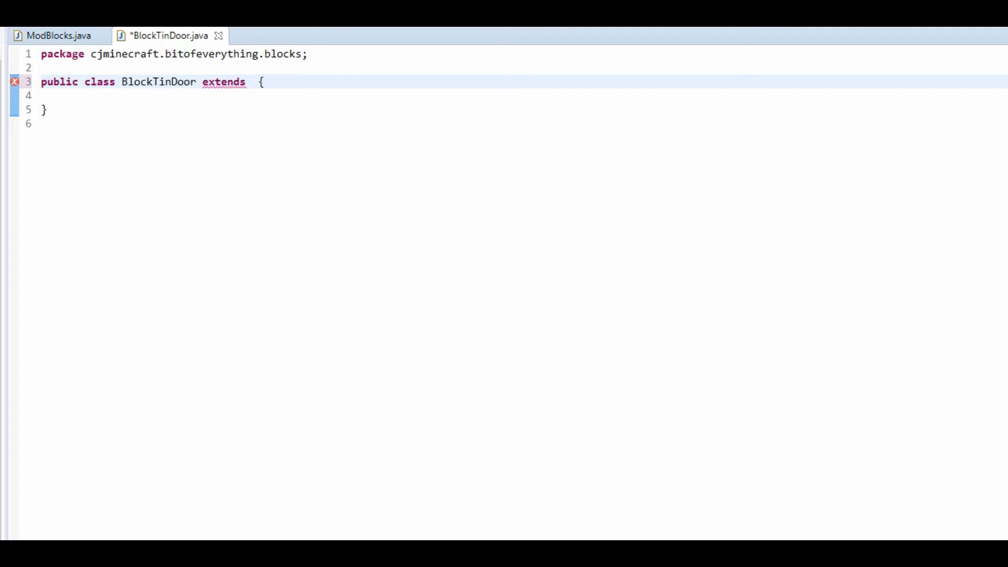
mouse_move(243, 99)
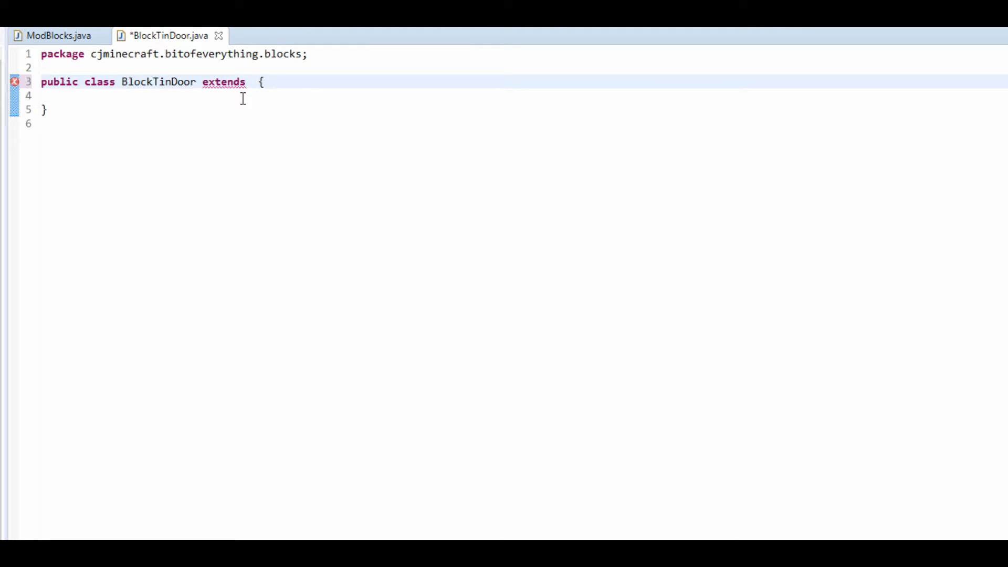
type("Block")
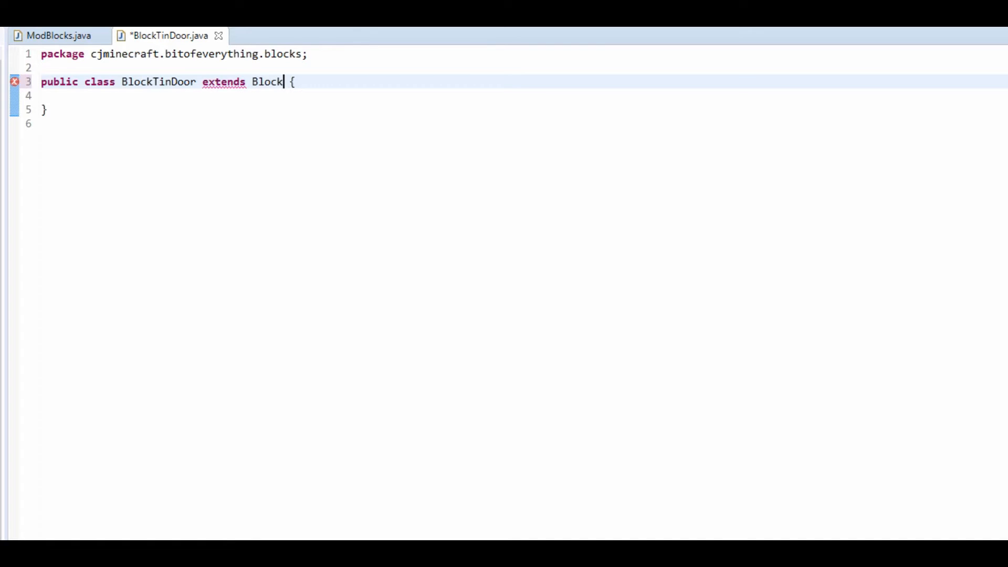
key("Ctrl+space")
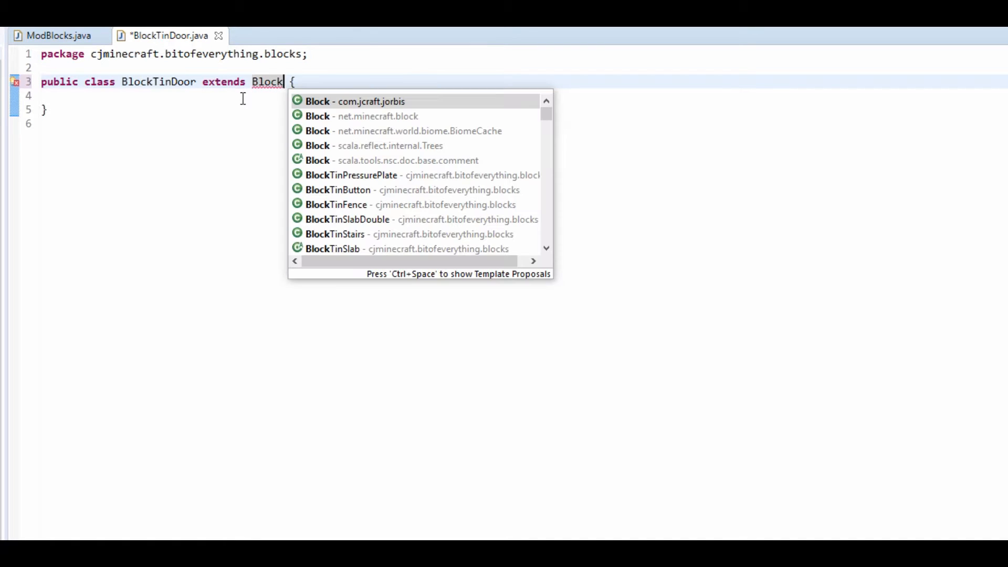
mouse_move(368, 179)
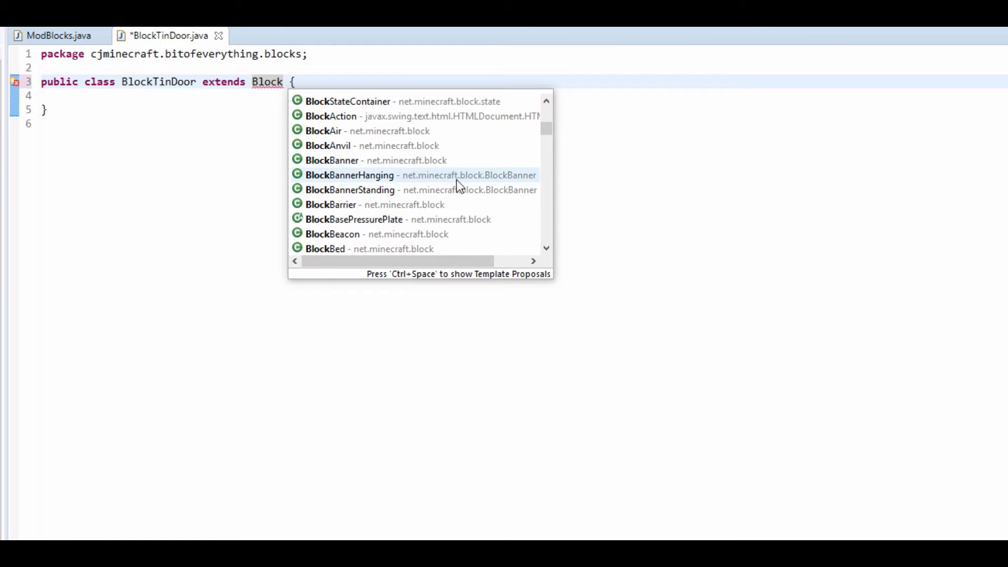
scroll("down", 3)
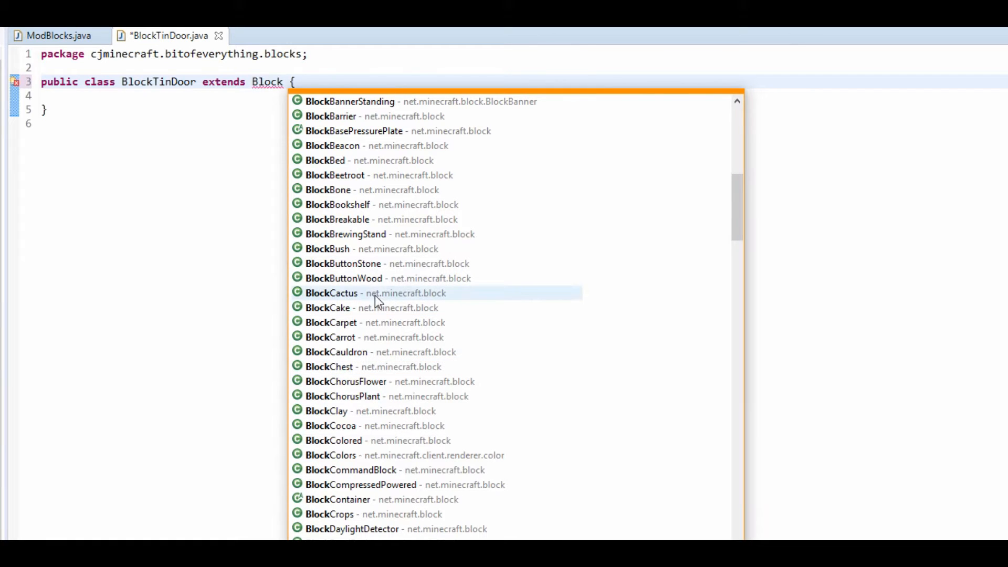
mouse_move(736, 234)
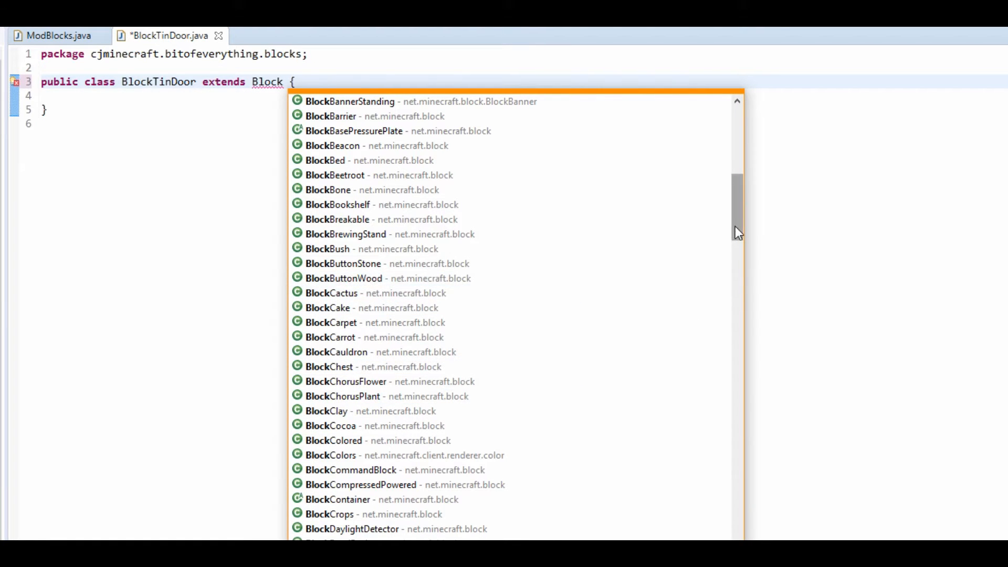
scroll("down", 3)
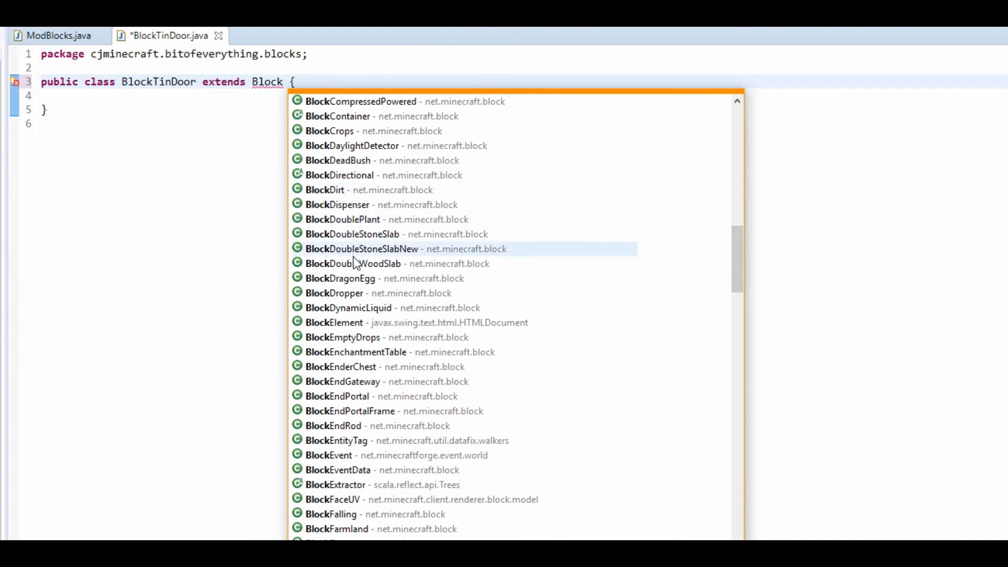
mouse_move(373, 256)
type("Door")
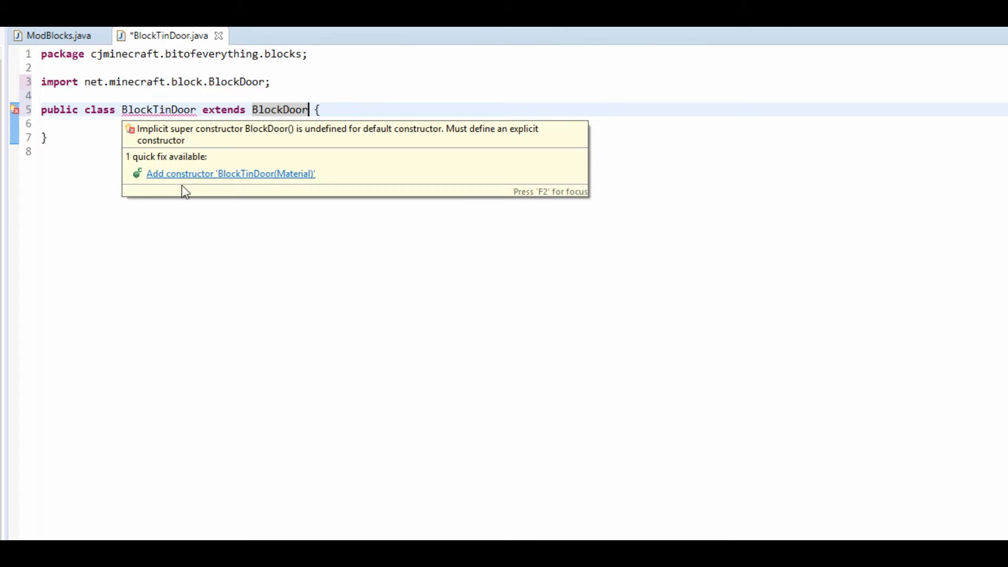
Add a public BlockTinDoor(String unlocalizedName) constructor calling super with Material.IRON.
left_click(230, 174)
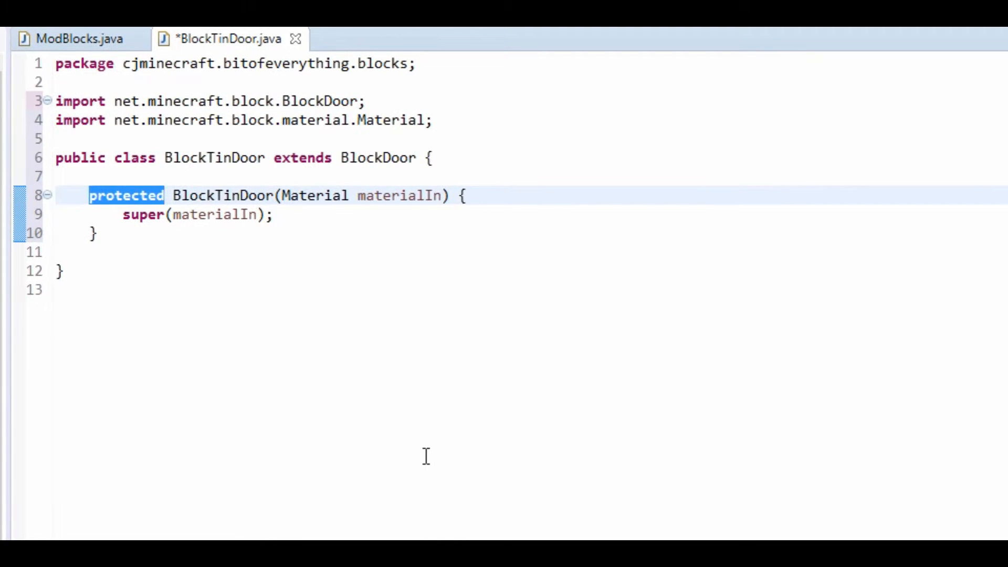
type("public")
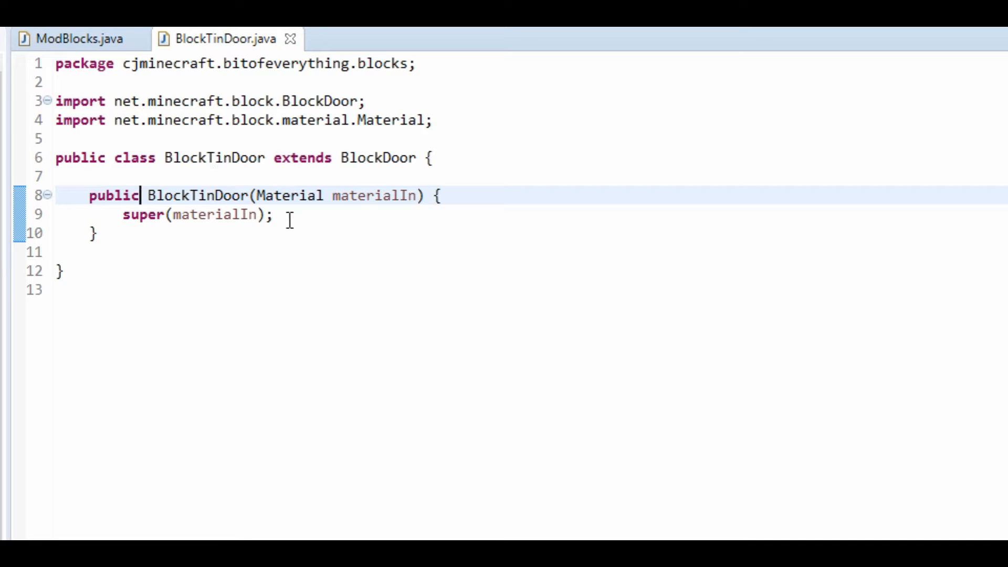
left_click_drag(258, 195, 417, 195)
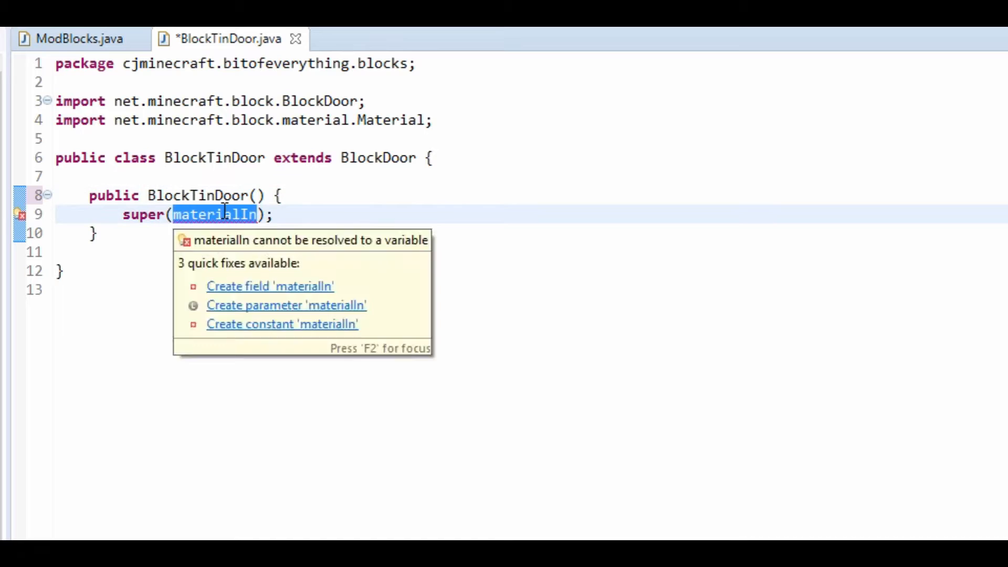
type("Material.iro")
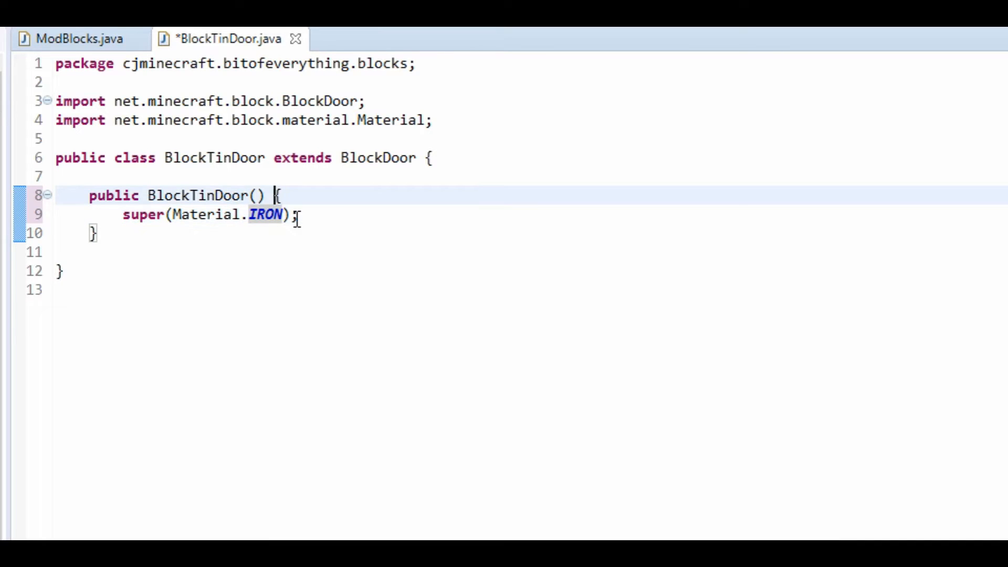
type("String un")
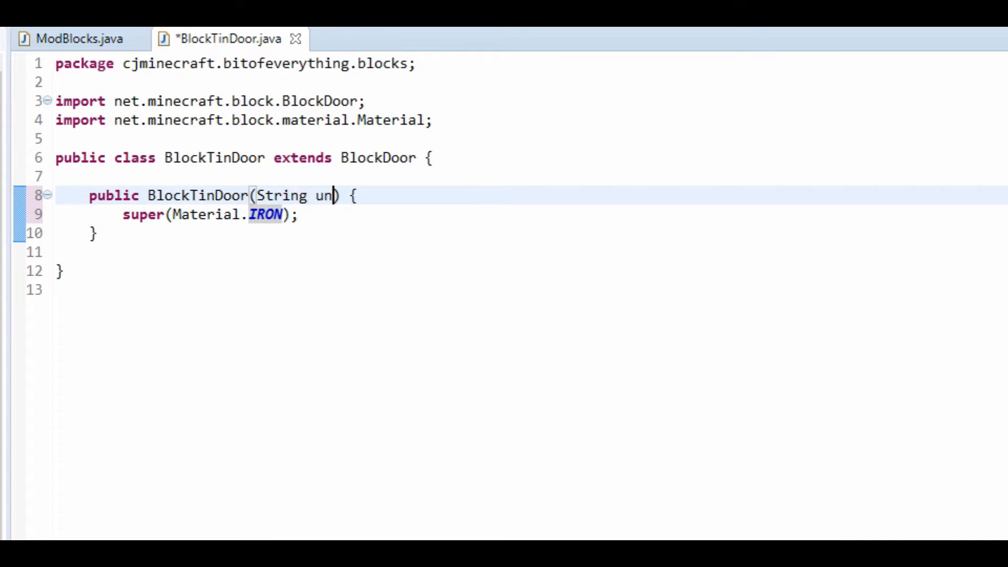
type("localized?")
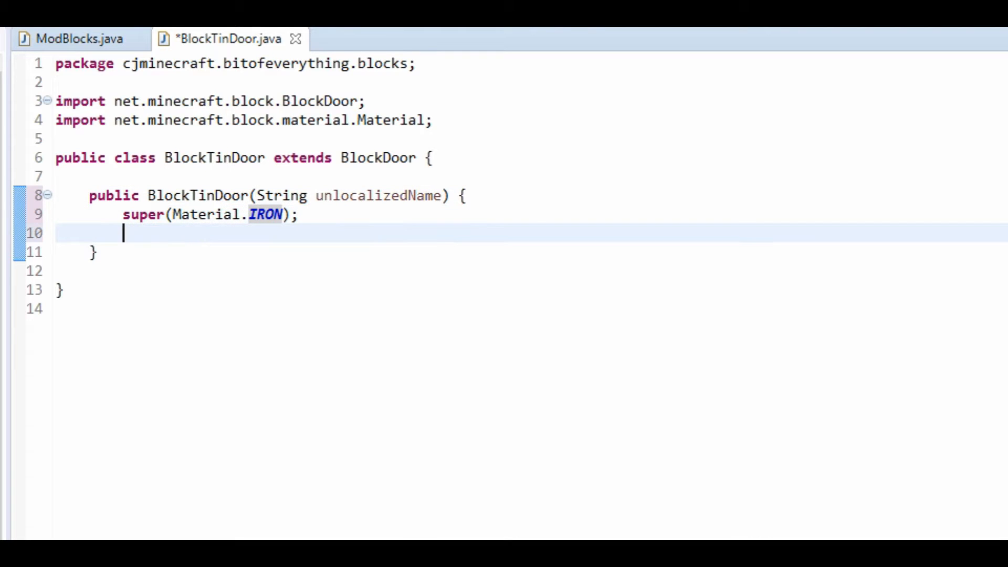
Set unlocalized name, registry name, hardness 3 and resistance 20 in the constructor, then save.
type("this.set")
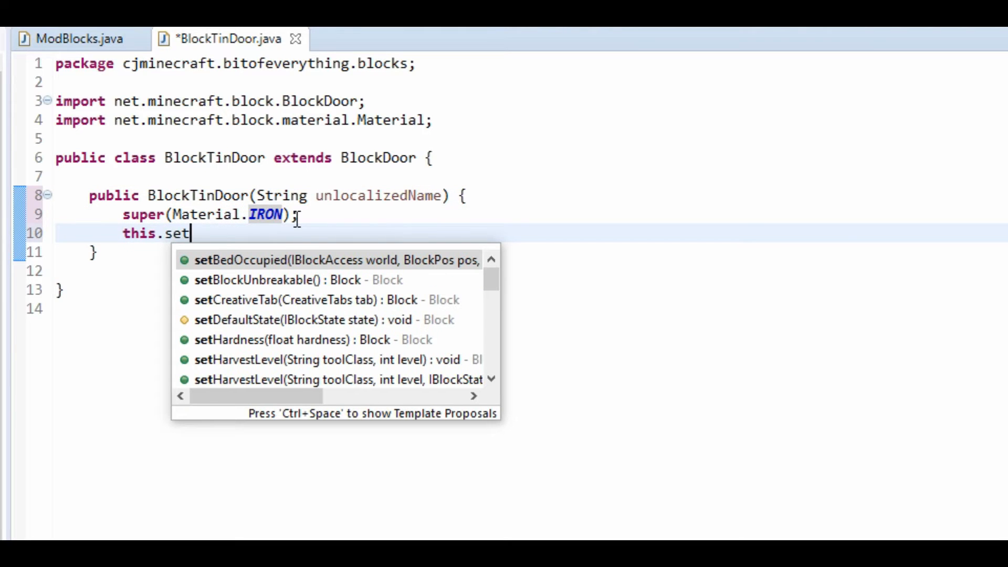
mouse_move(320, 261)
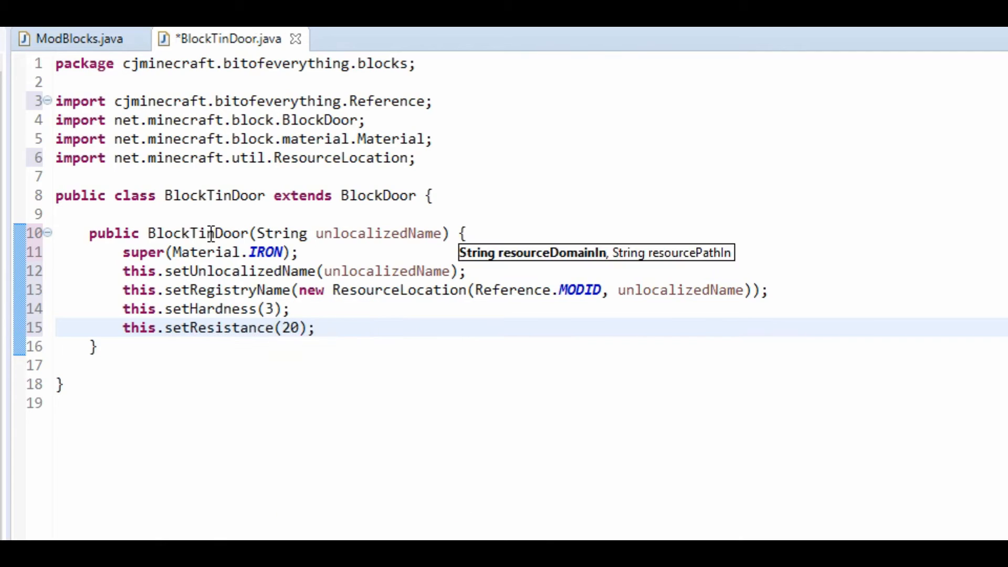
key("Ctrl+s")
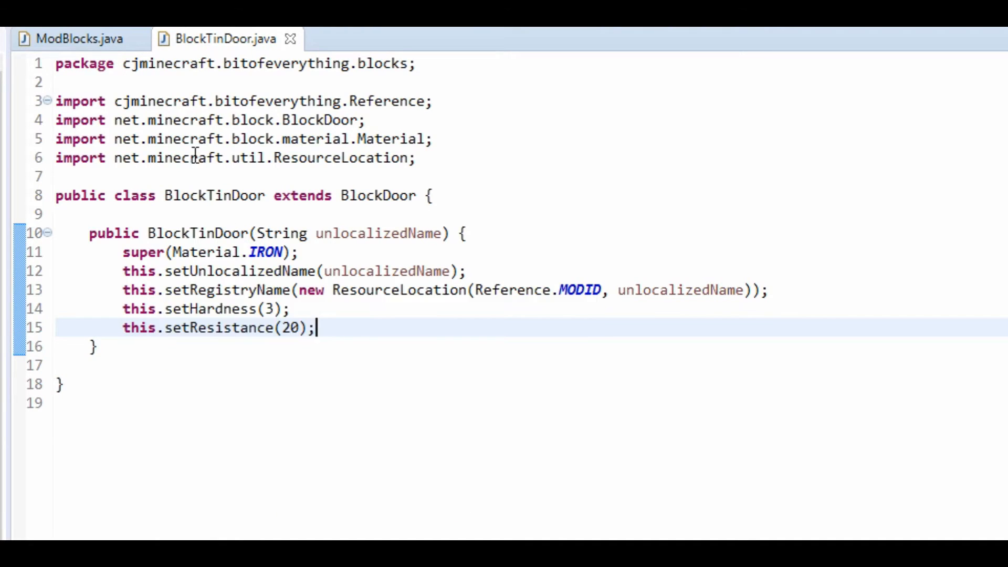
mouse_move(382, 257)
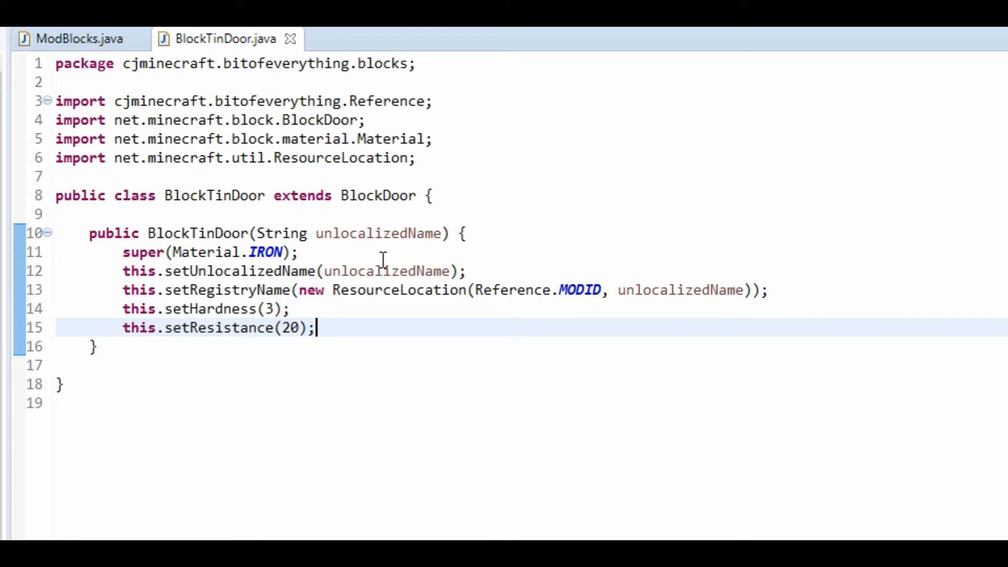
mouse_move(207, 527)
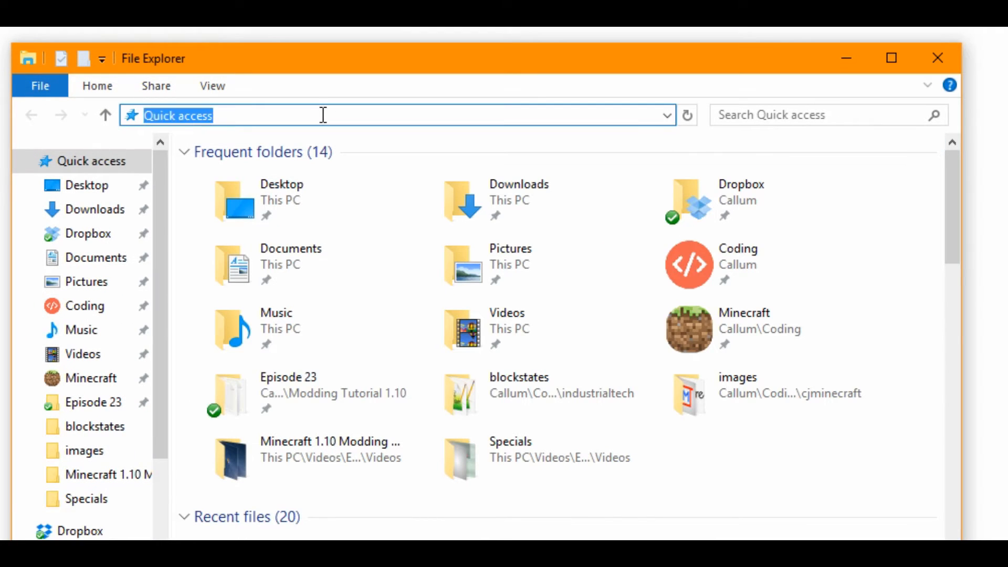
Browse %appdata% to .minecraft\versions\1.11.2 and open 1.11.2.jar with WinRAR.
type("%appd")
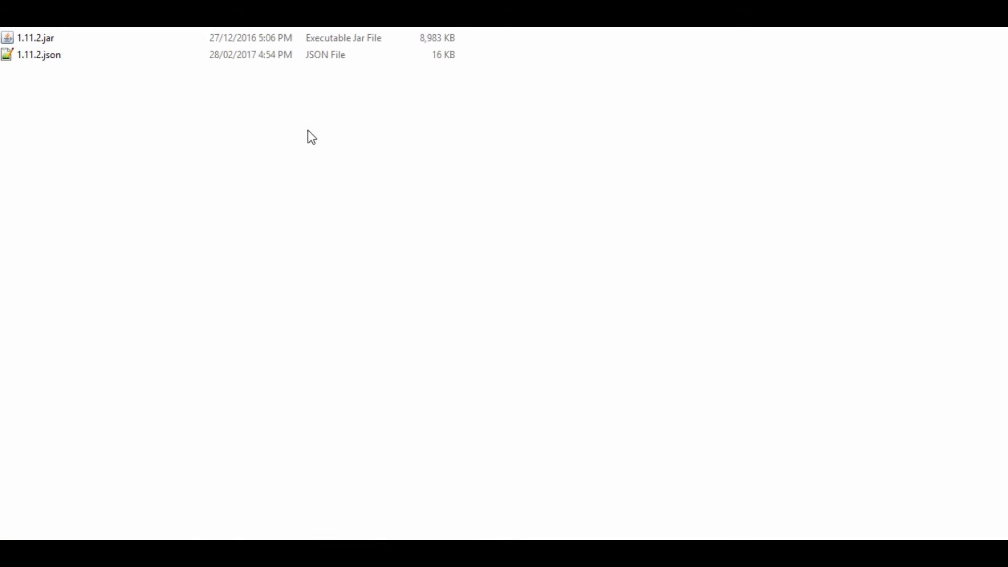
left_click(33, 38)
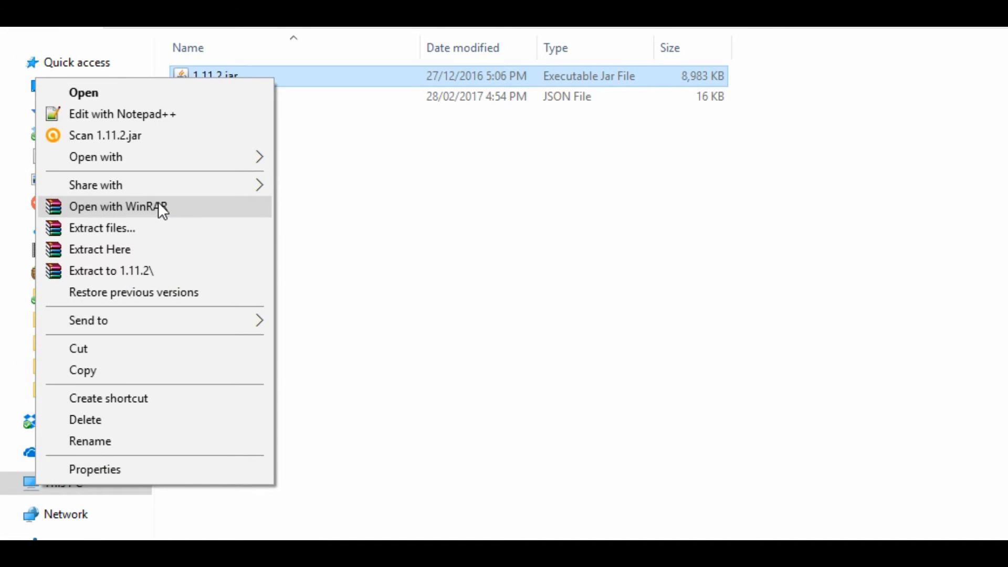
left_click(117, 207)
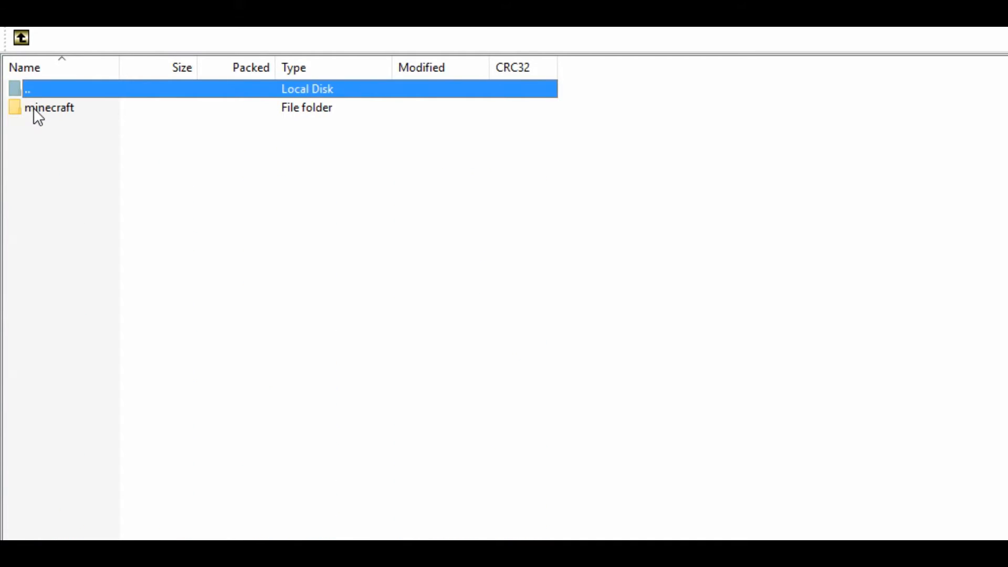
Open minecraft\blockstates inside the jar and select acacia_door.json.
double_click(47, 107)
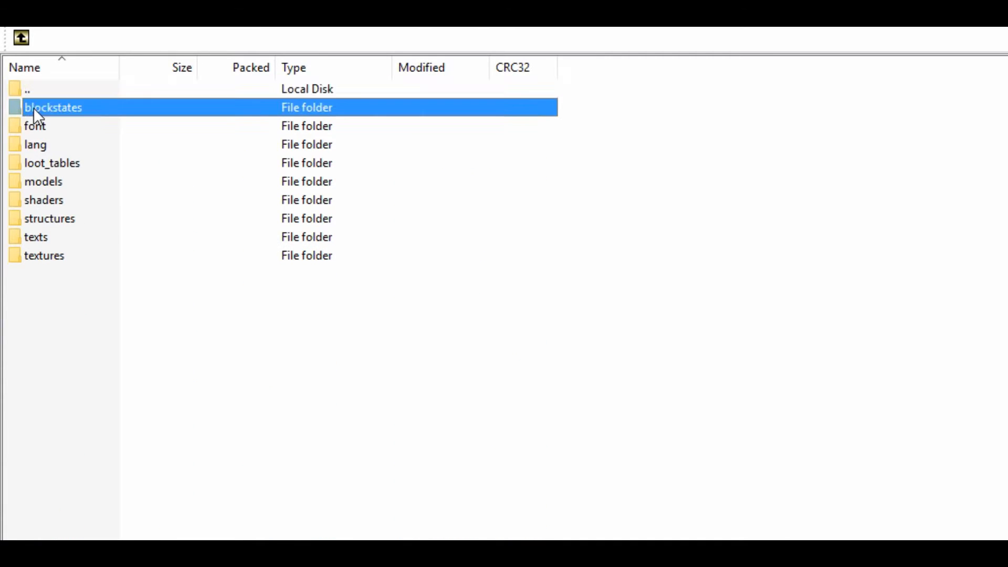
double_click(52, 107)
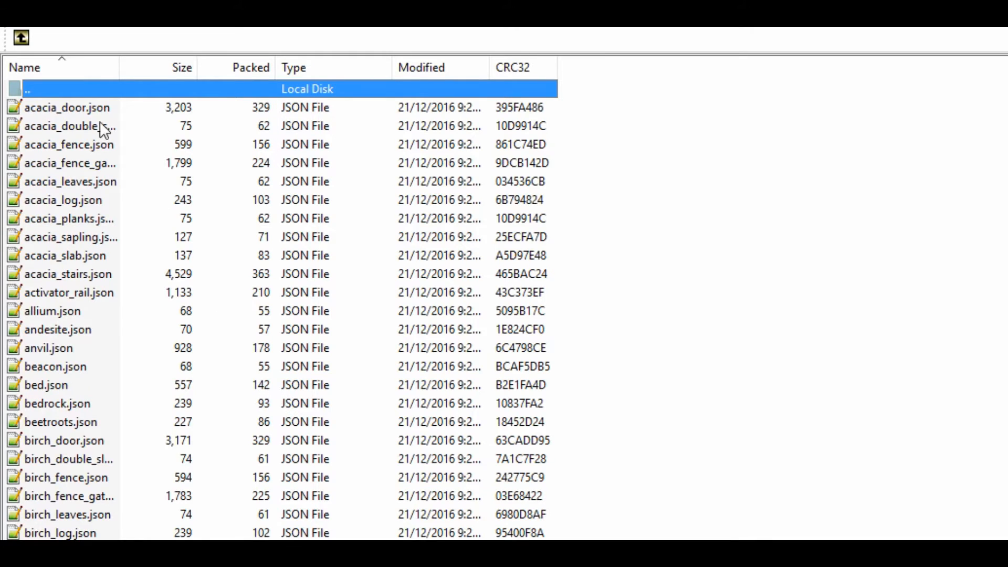
left_click(55, 108)
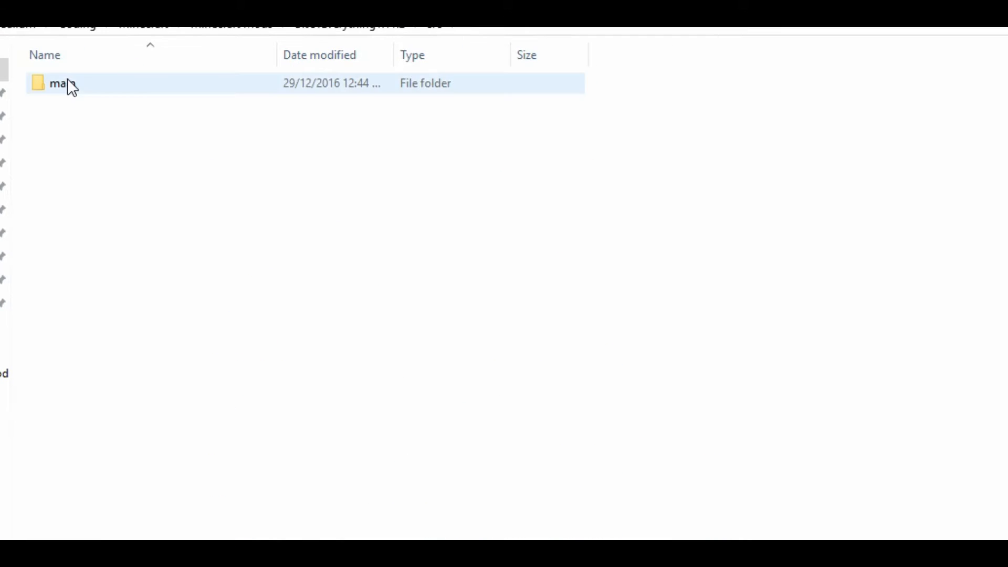
Paste acacia_door.json into the mod's blockstates folder as tin_door.json and open it.
double_click(57, 84)
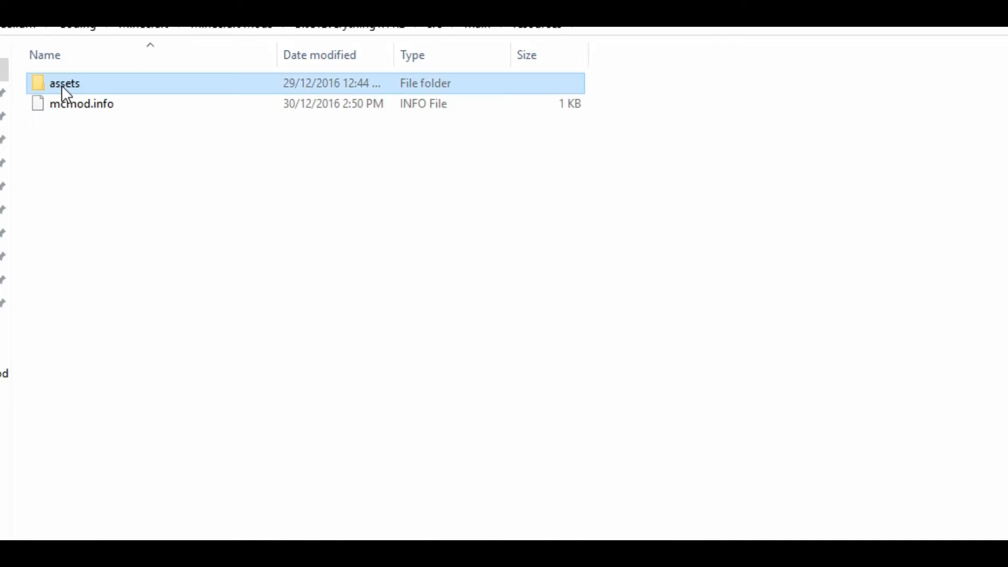
double_click(64, 83)
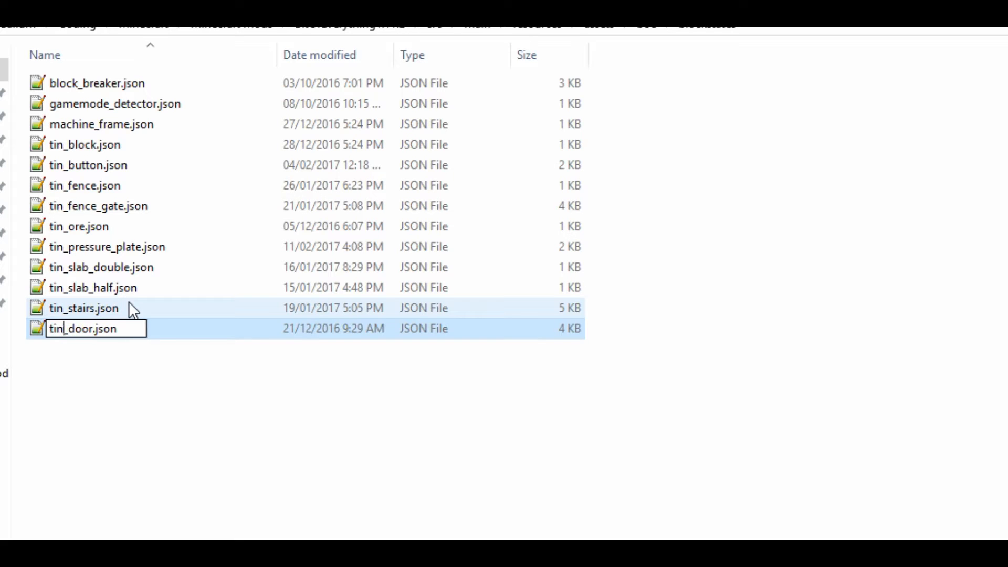
key("Enter")
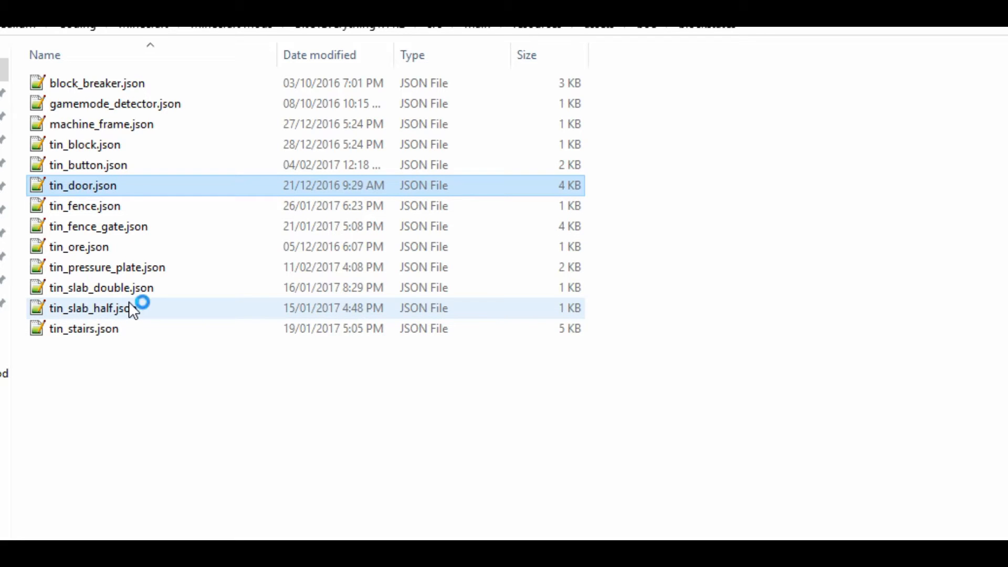
double_click(74, 185)
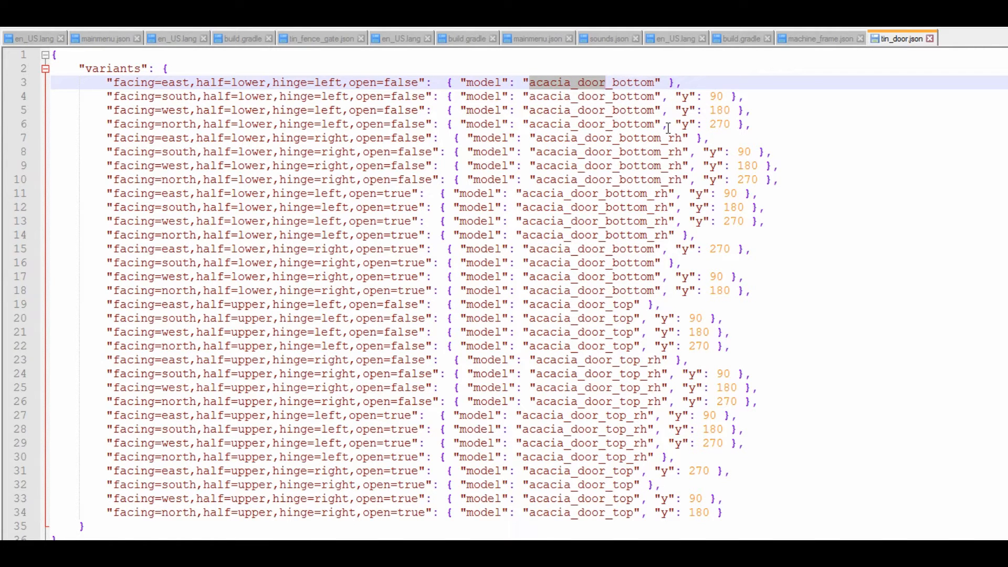
Replace every acacia_door in tin_door.json with boe:tin_door, then close the Replace dialog.
key("Ctrl+h")
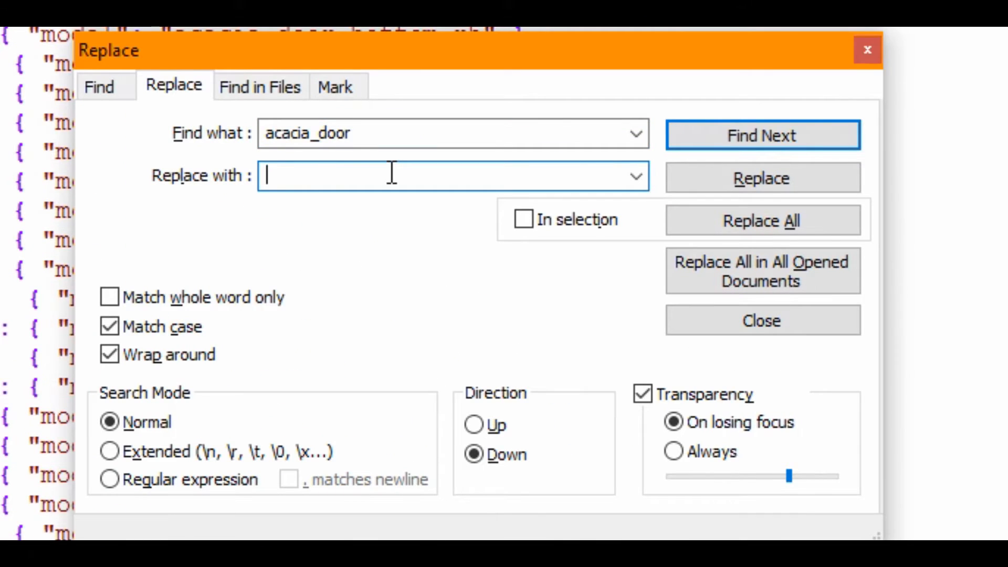
type("b")
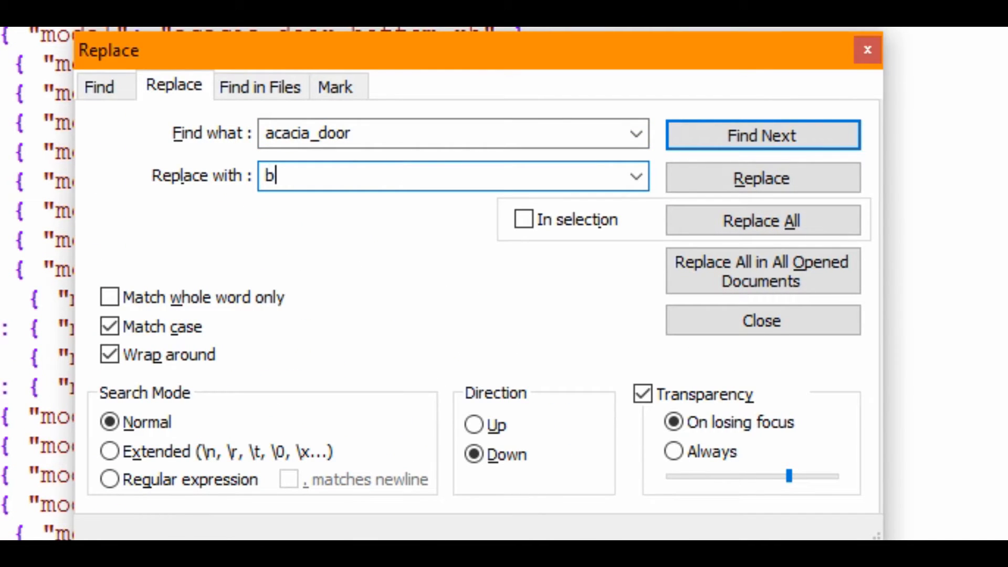
type("oe:")
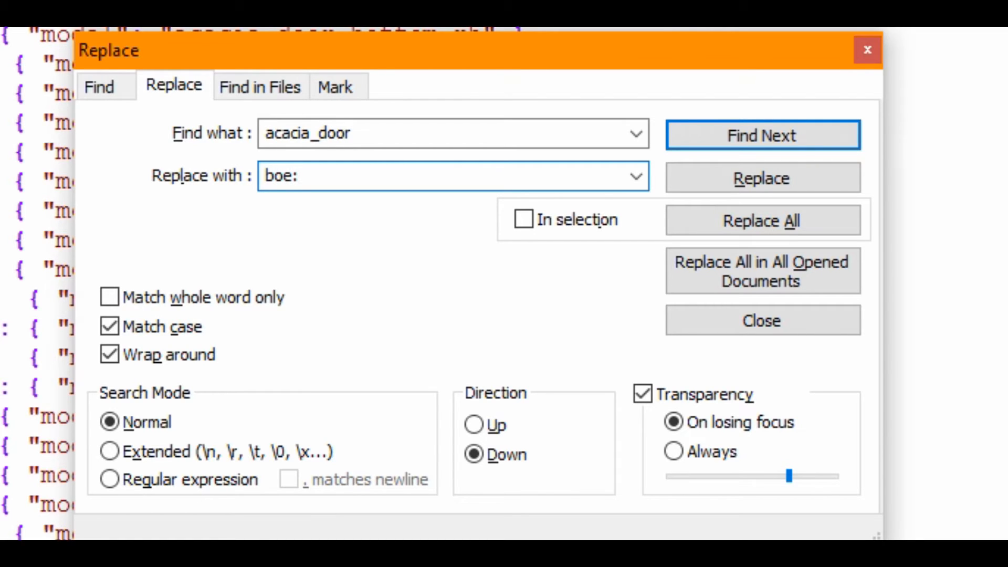
type("tin_")
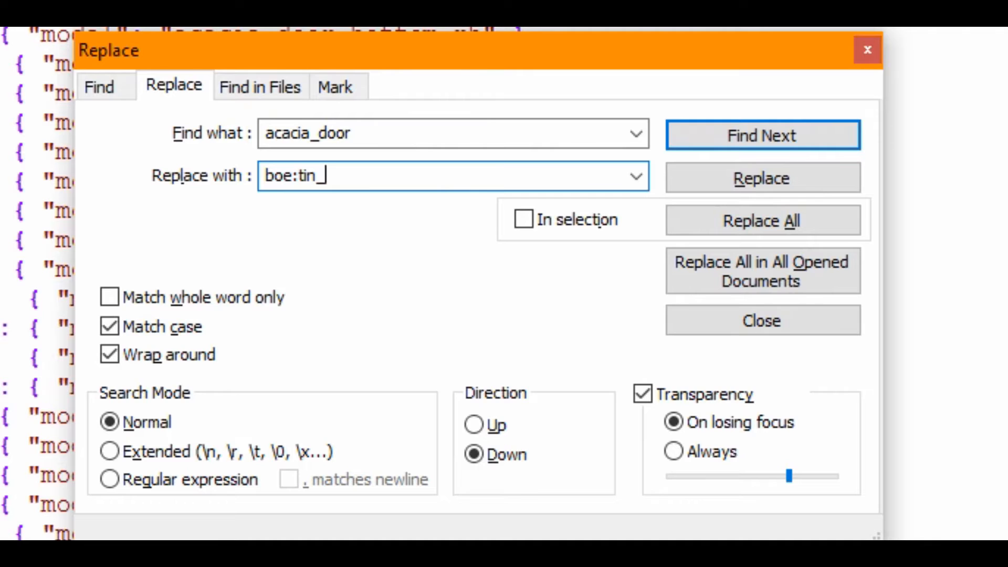
type("door")
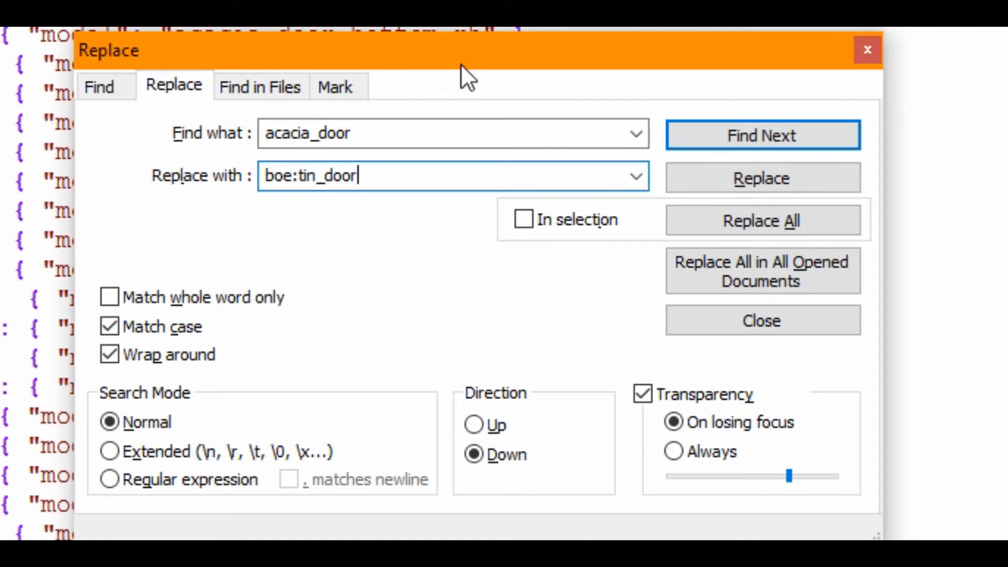
left_click(762, 221)
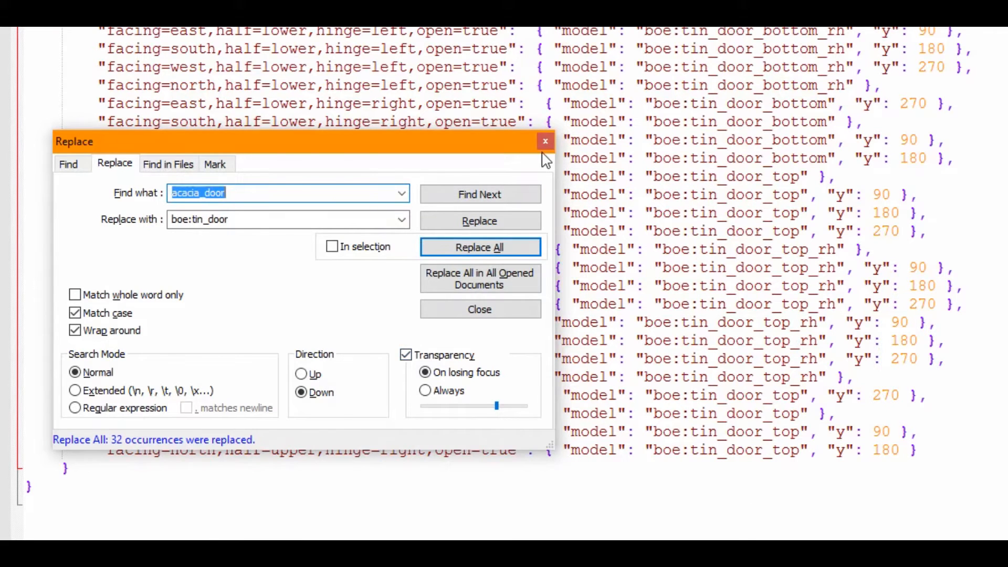
left_click(546, 141)
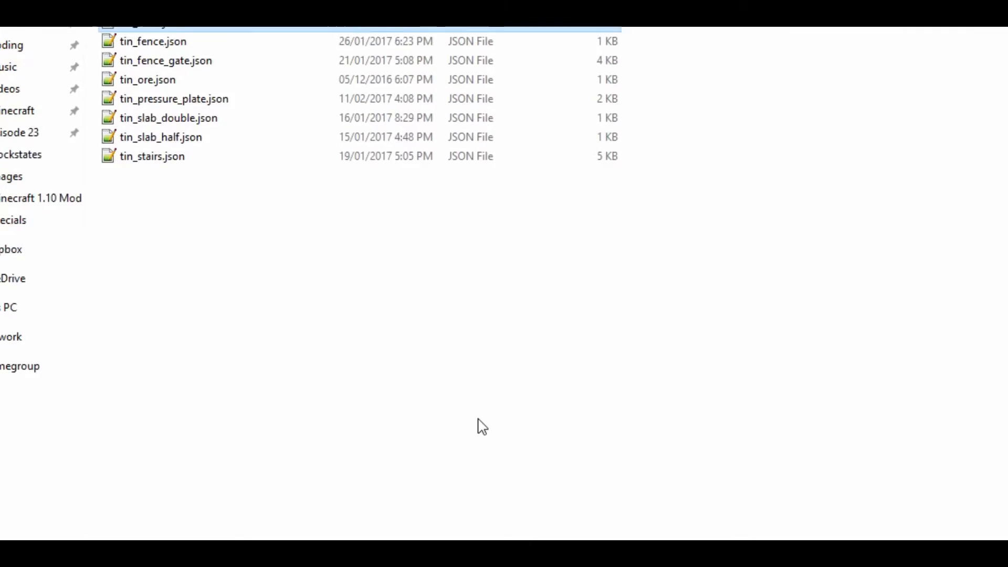
Jump from blockstates to the mod's models folder using the address bar breadcrumb.
left_click(650, 37)
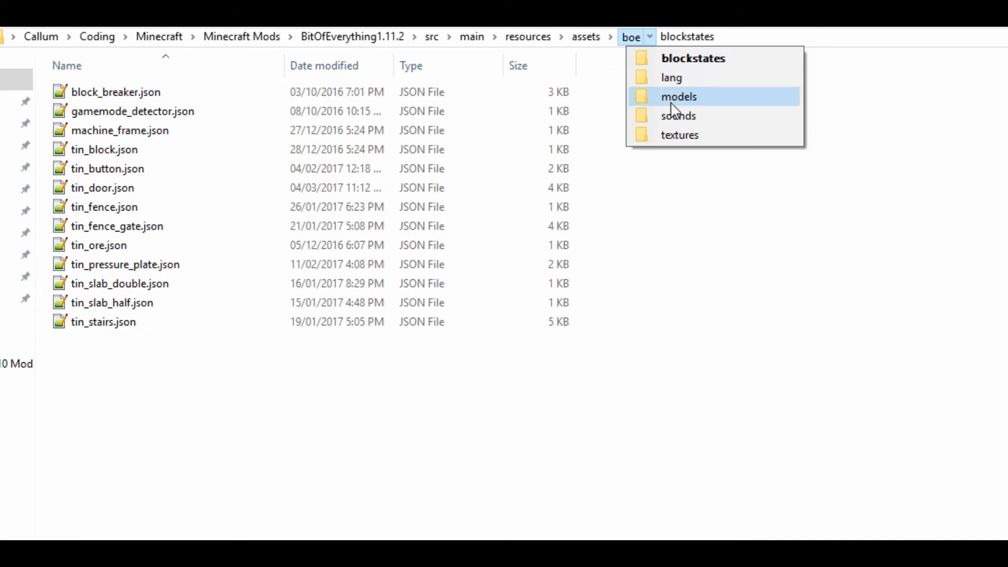
left_click(678, 97)
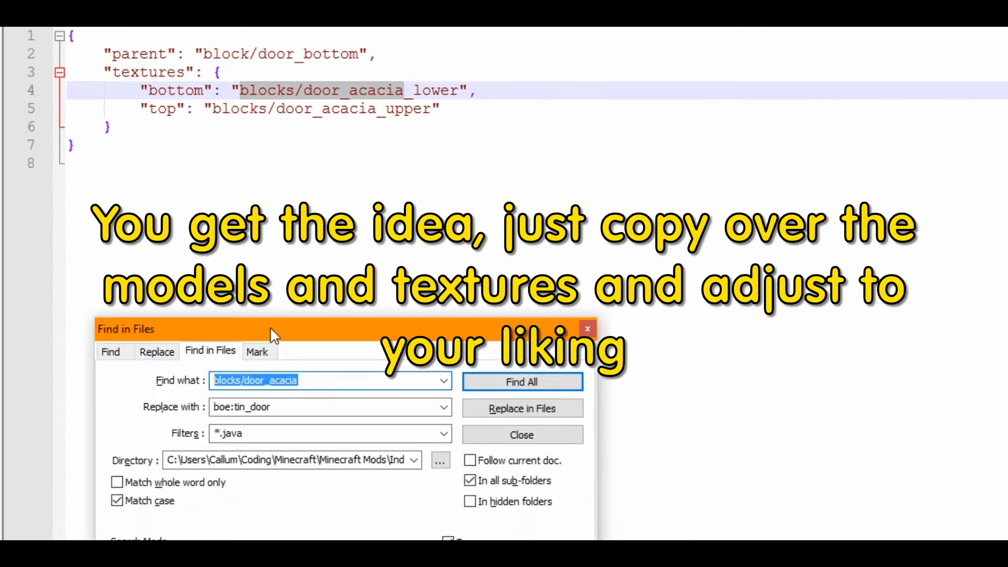
Leave Notepad++ and return to the saved BlockTinDoor class in Eclipse.
left_click(440, 460)
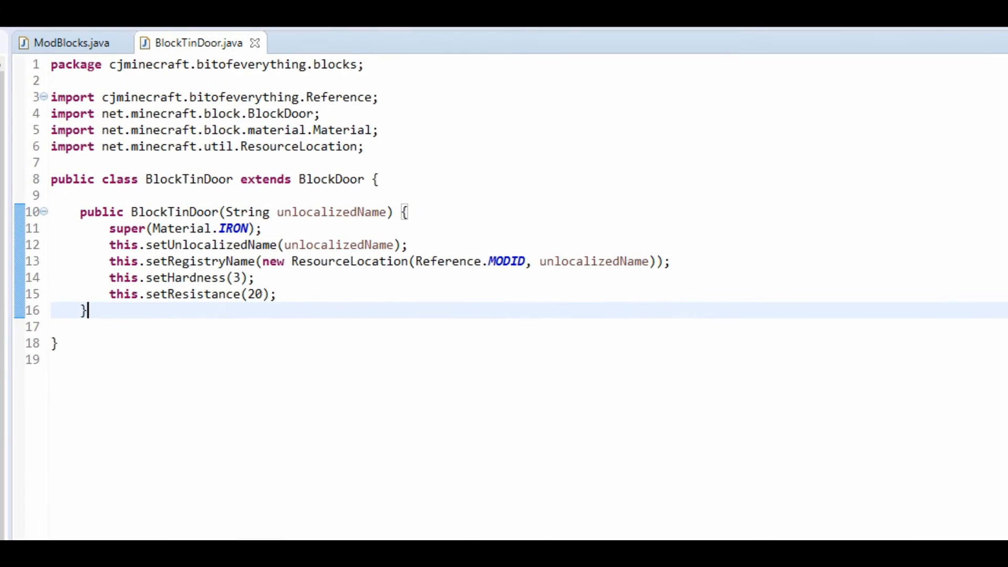
Declare public static Block tinDoor after tinPressurePlate and initialize it as BlockTinDoor("tin_door").
left_click(68, 42)
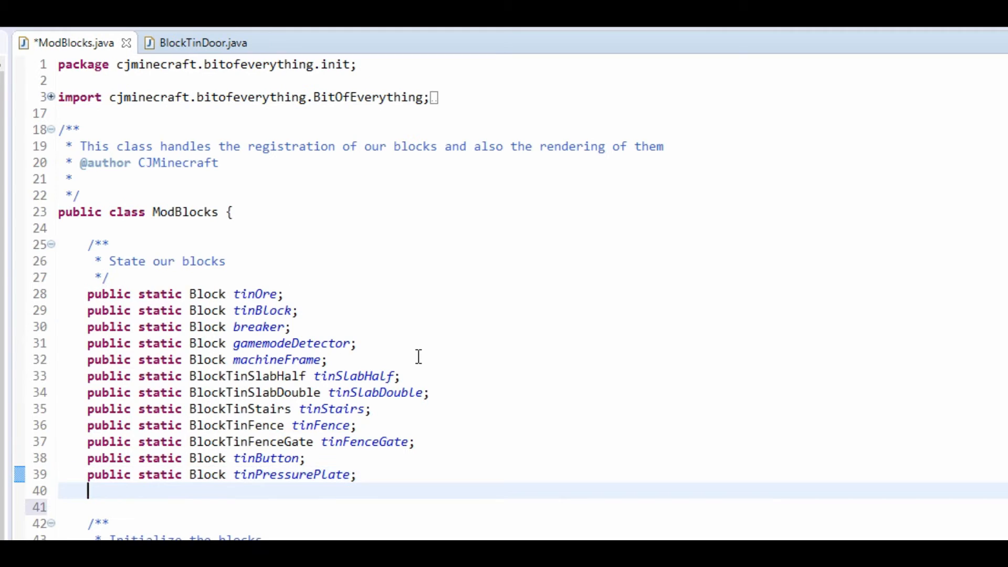
type("public")
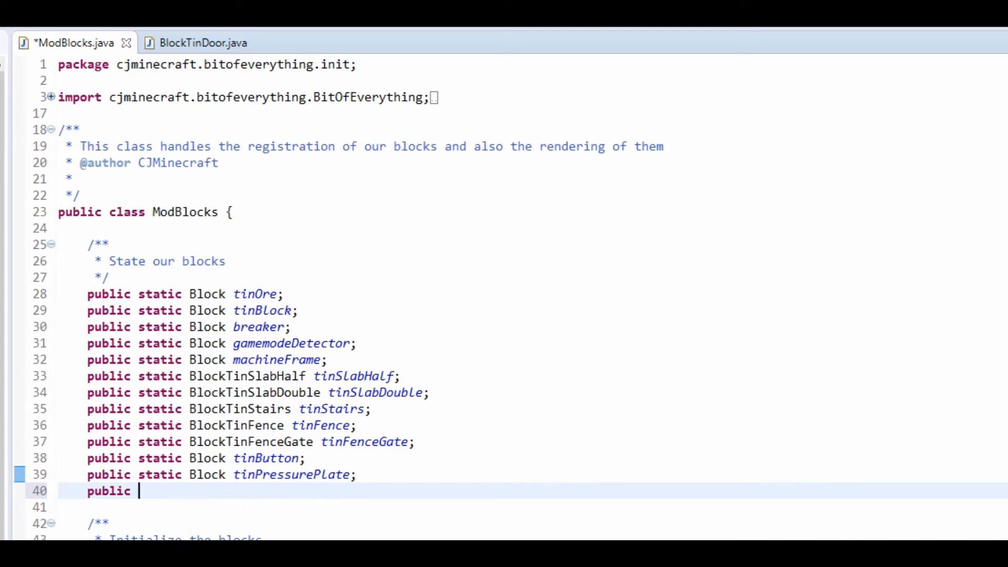
type("static Block B")
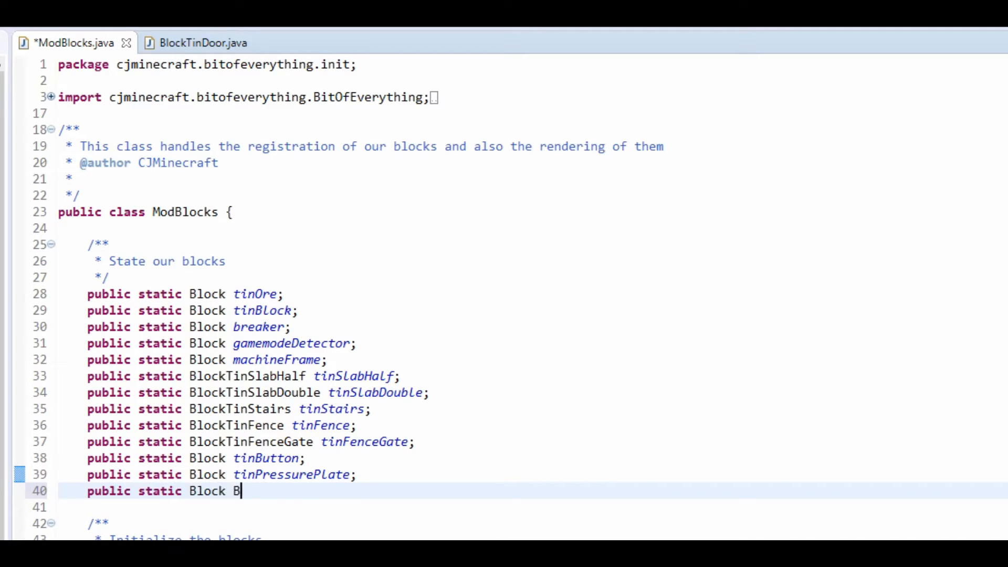
type("inDo")
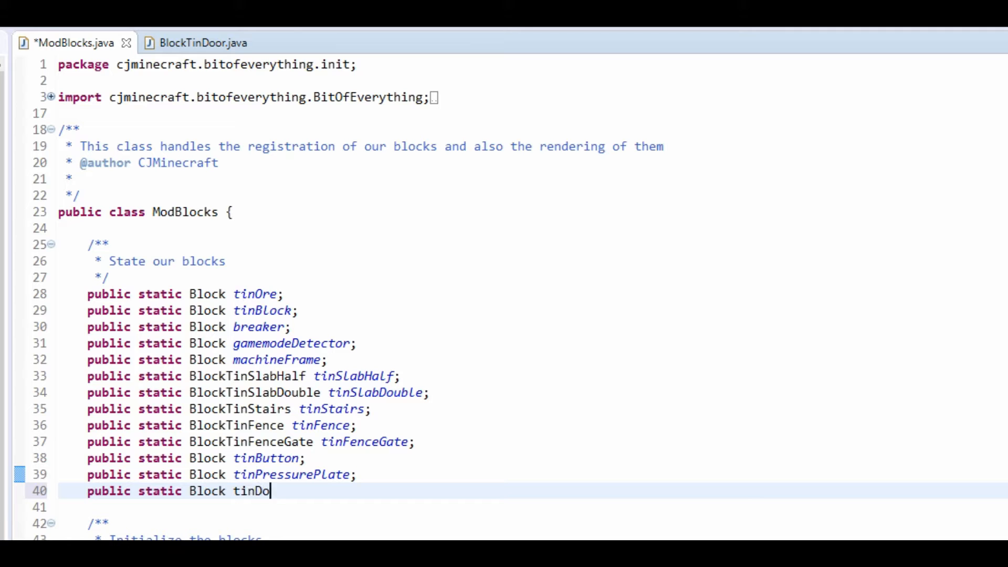
type("or;")
type("tinDoor = new Block")
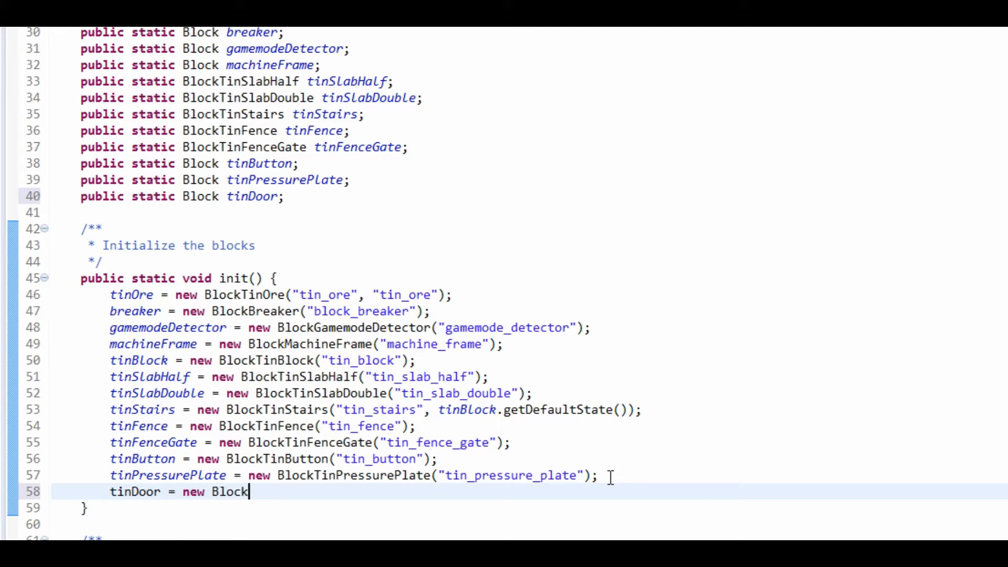
type("t")
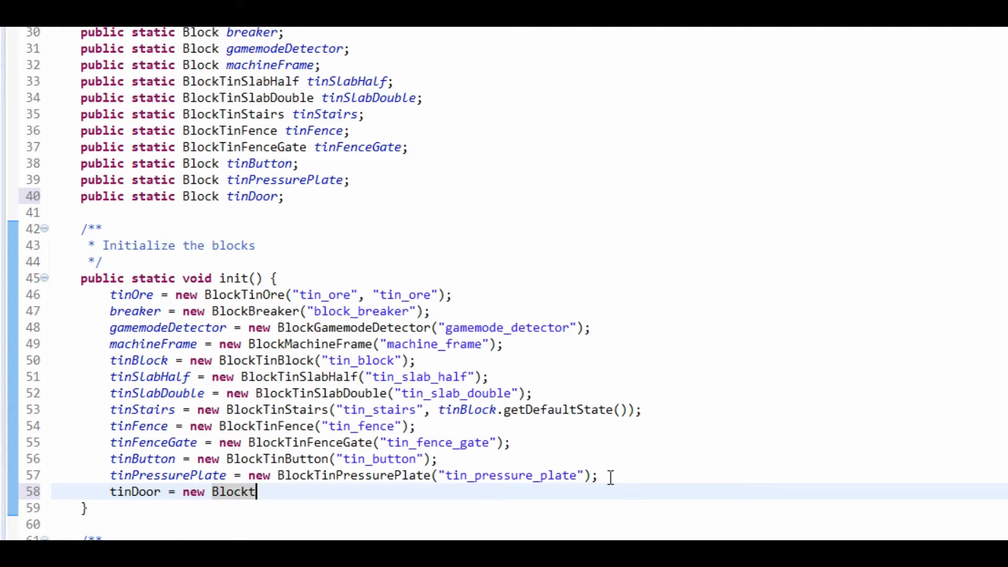
type("inDoor(\"tin_door\");")
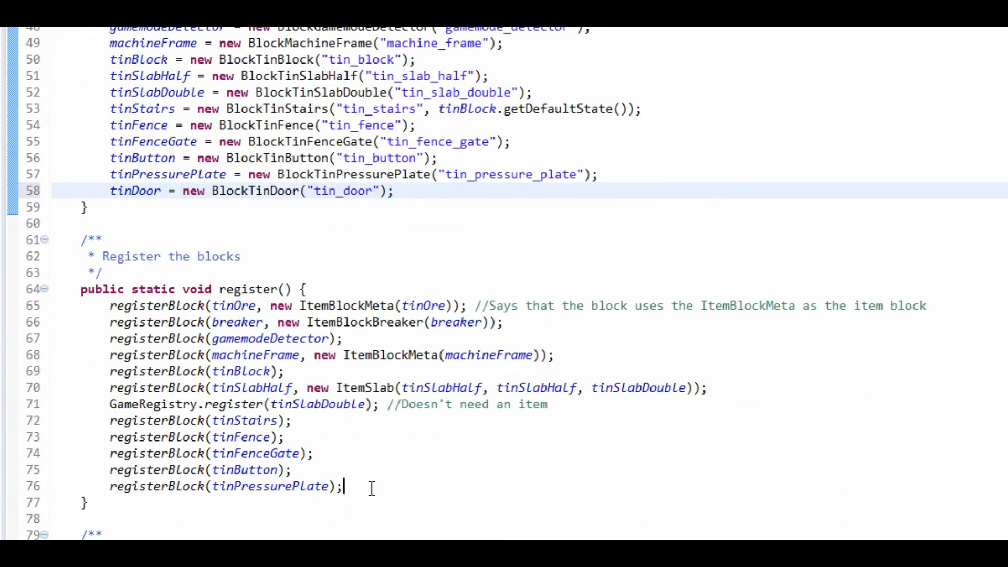
Add registerBlock(tinDoor); to the register() method.
type("registerb")
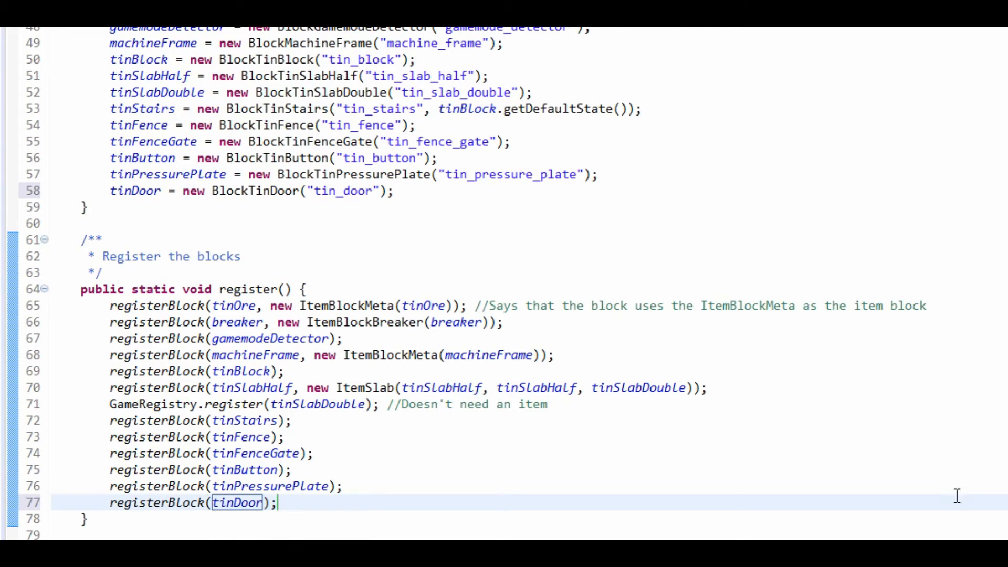
scroll("down", 3)
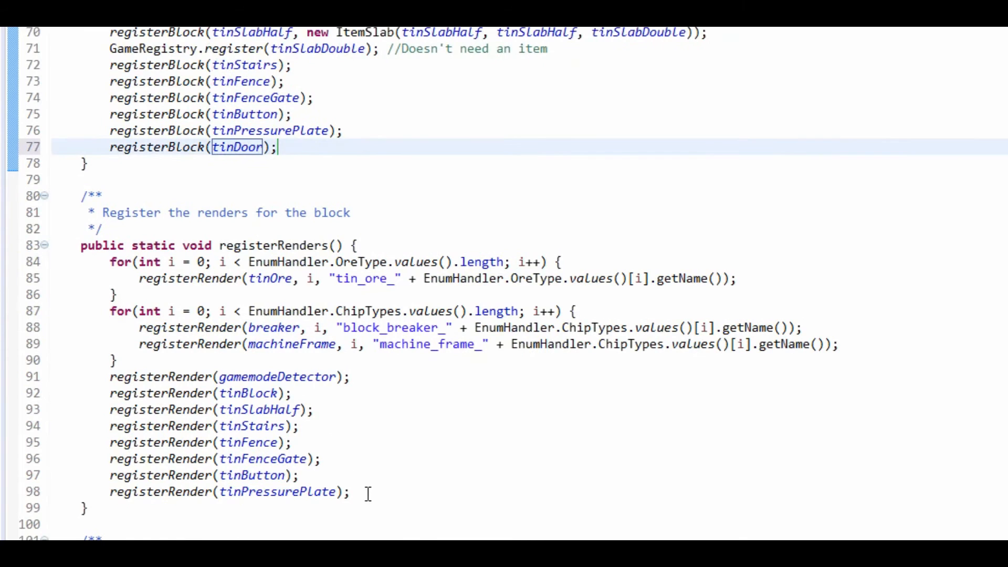
type("register")
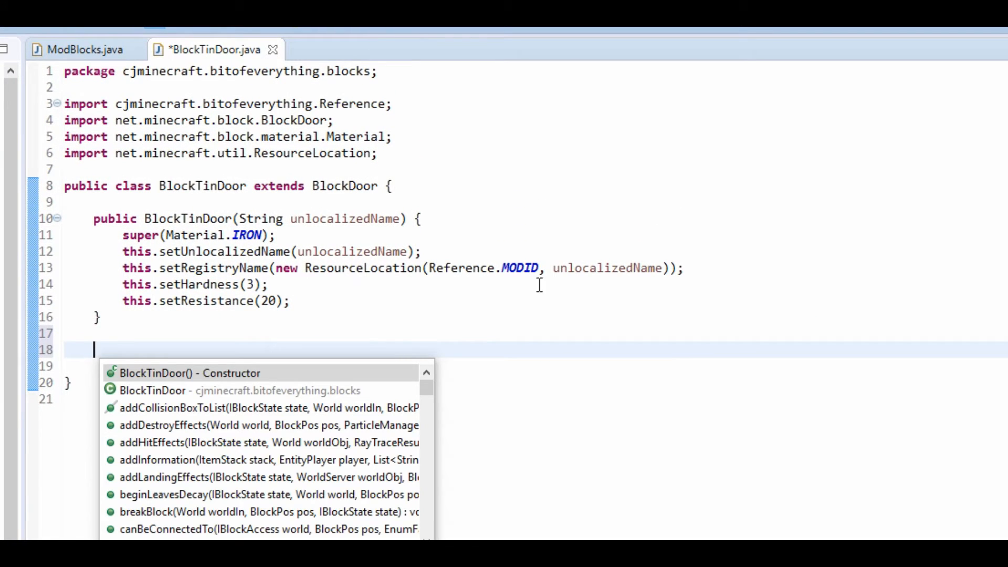
mouse_move(436, 405)
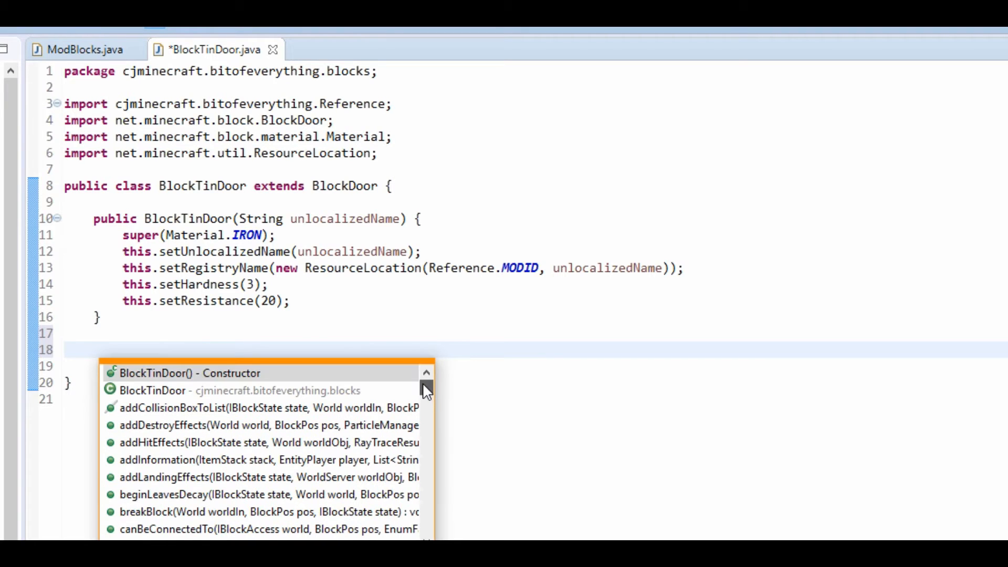
Browse BlockTinDoor's inherited override list without adding any methods.
scroll("down", 3)
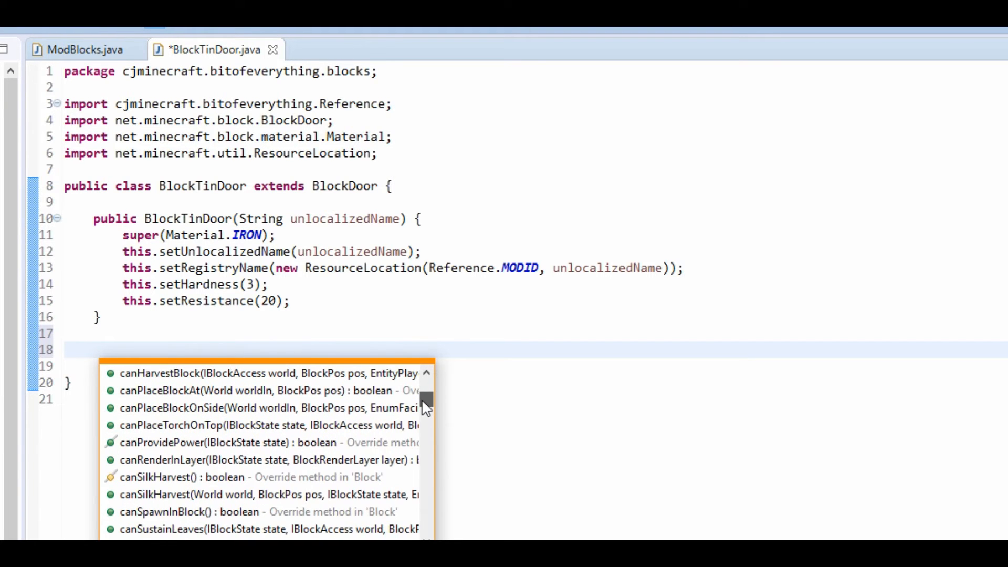
scroll("down", 3)
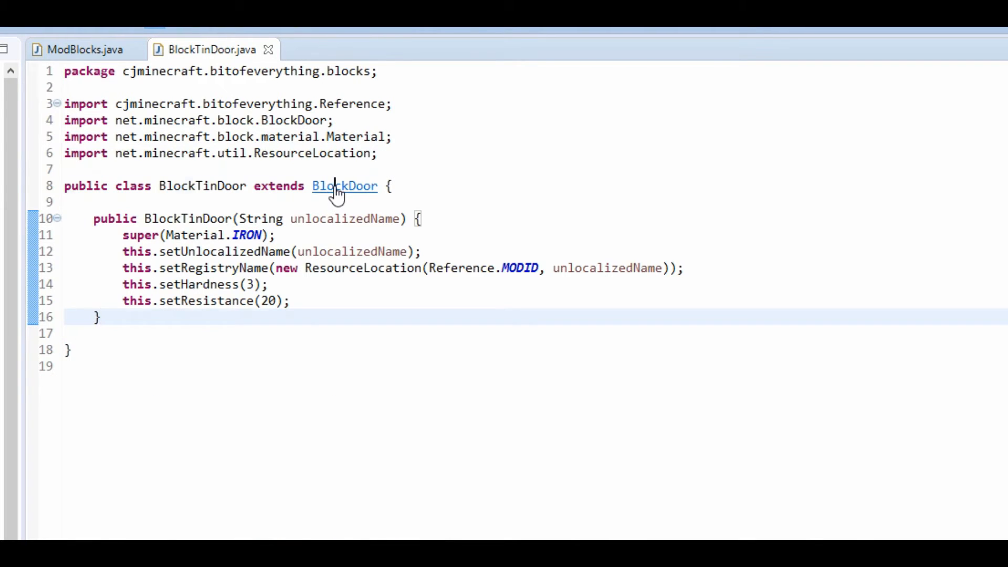
Open BlockDoor.class and scroll down to onBlockActivated and its playEvent sound line.
left_click(344, 185)
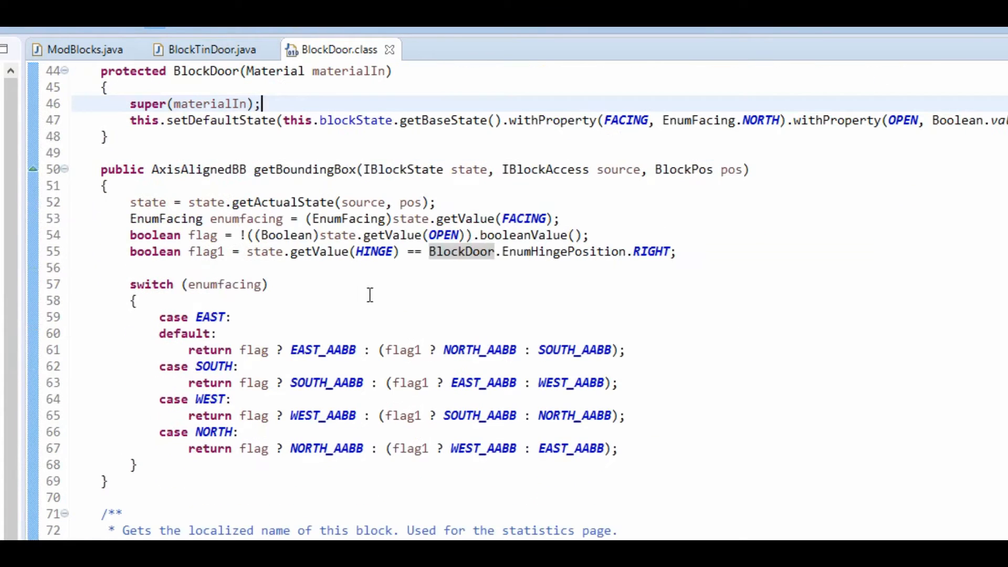
scroll("down", 3)
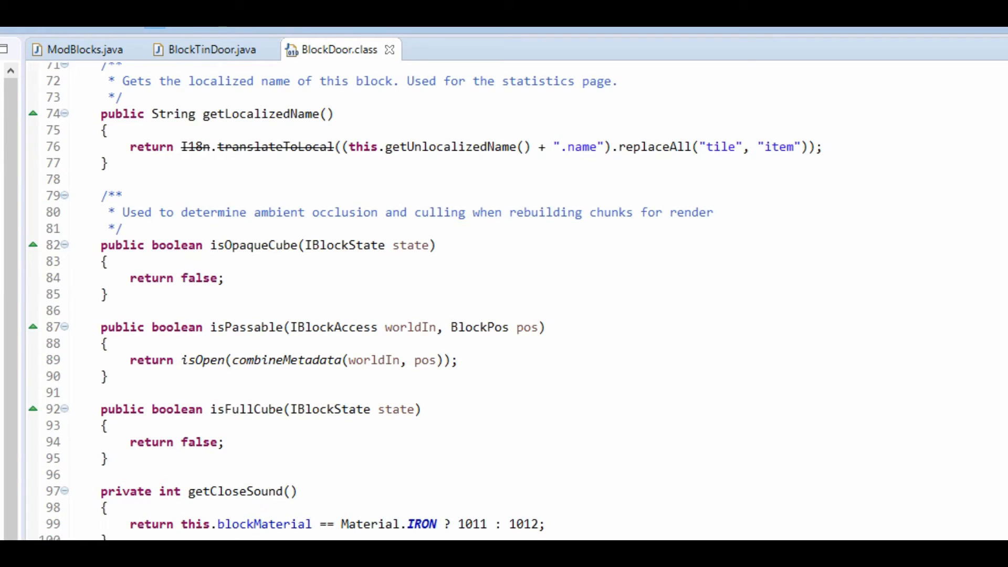
scroll("down", 3)
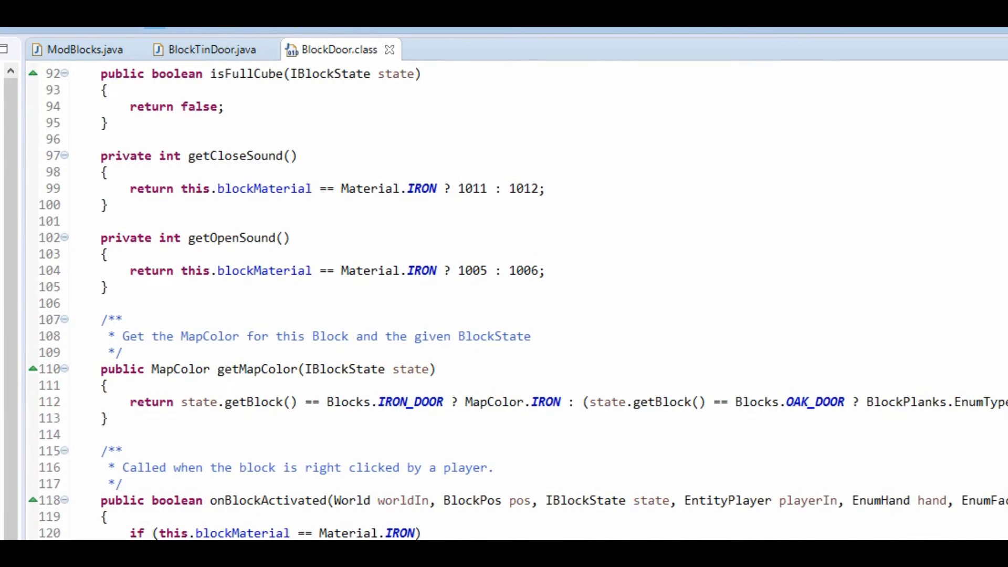
scroll("down", 3)
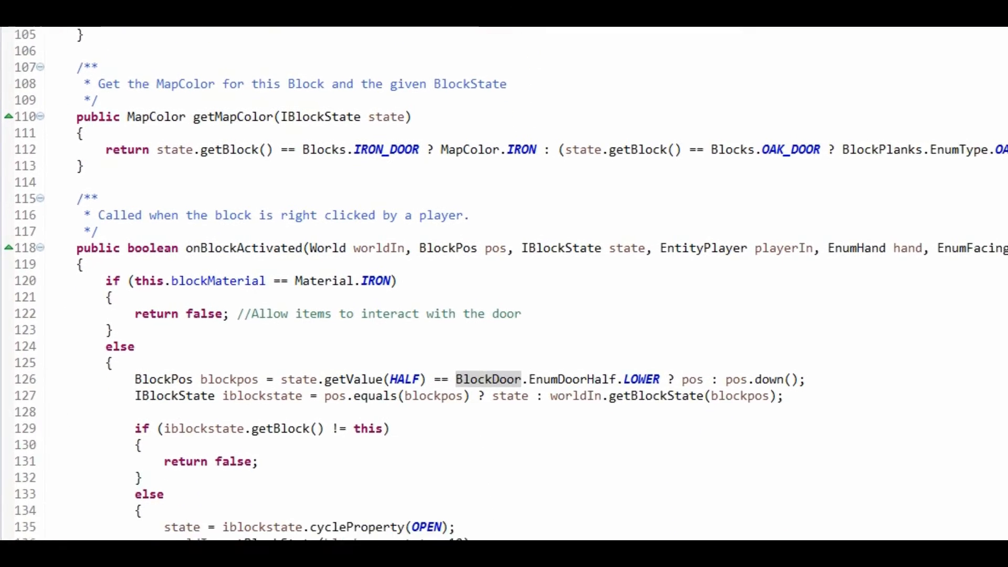
scroll("down", 3)
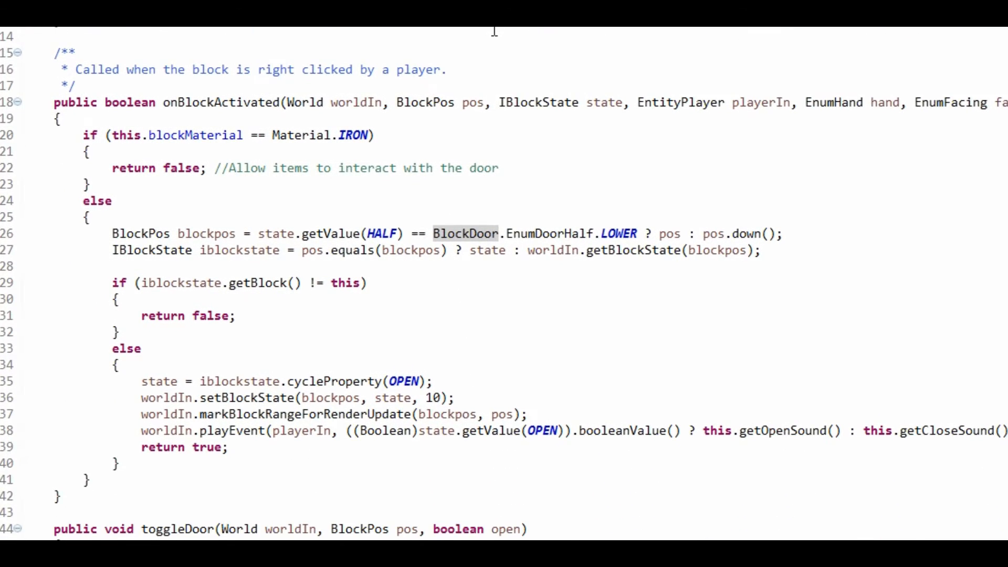
scroll("down", 3)
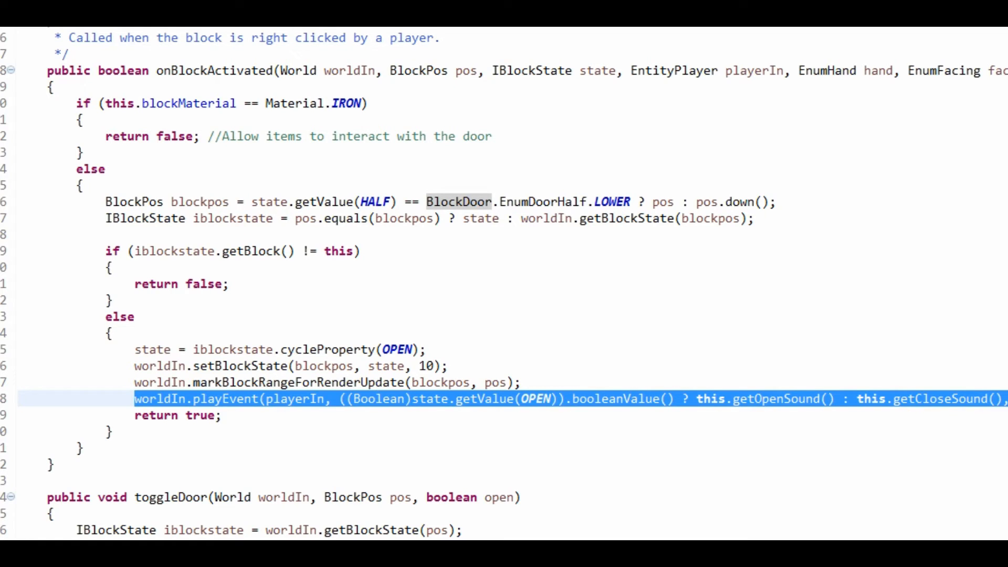
left_click(778, 399)
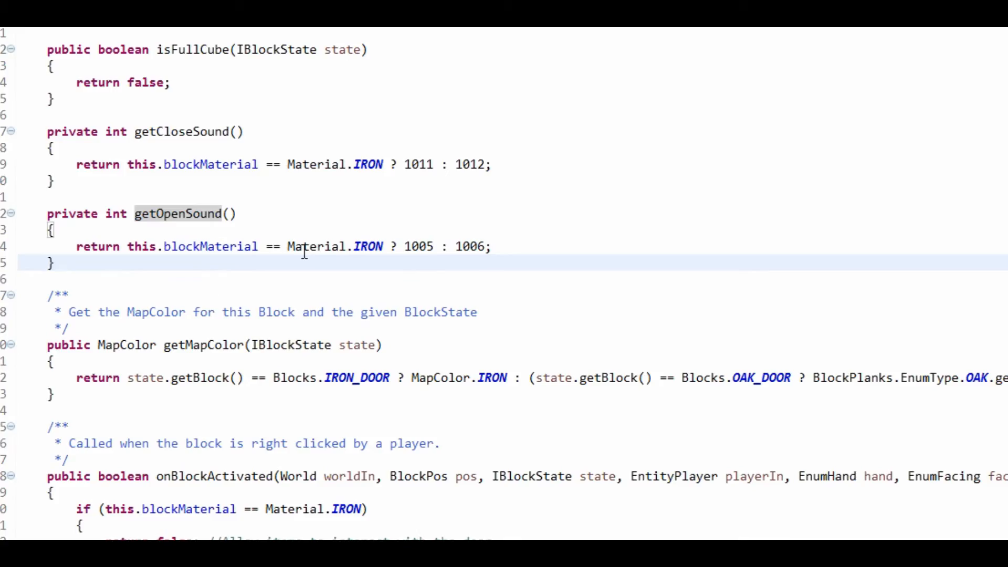
scroll("up", 3)
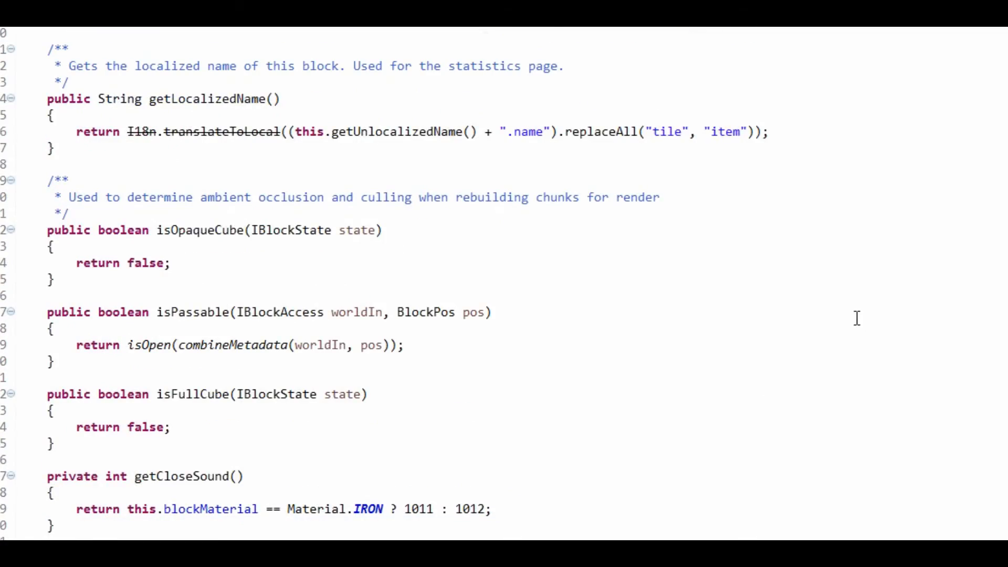
scroll("up", 3)
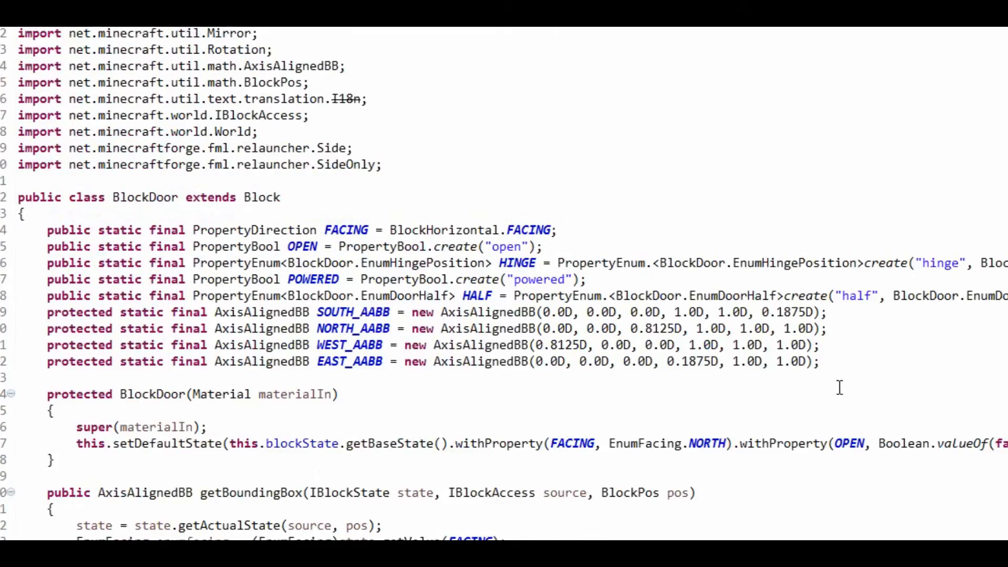
scroll("down", 3)
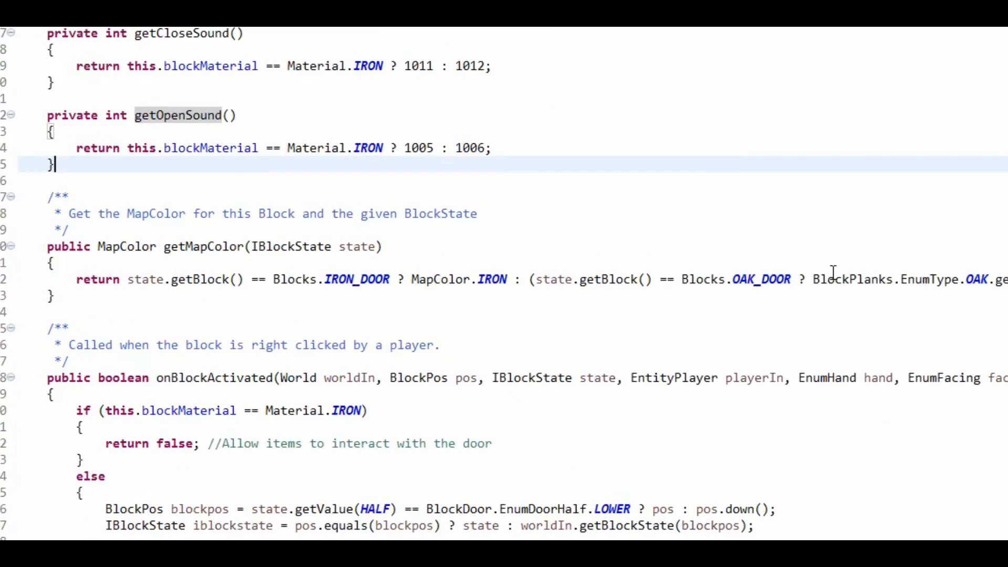
scroll("down", 3)
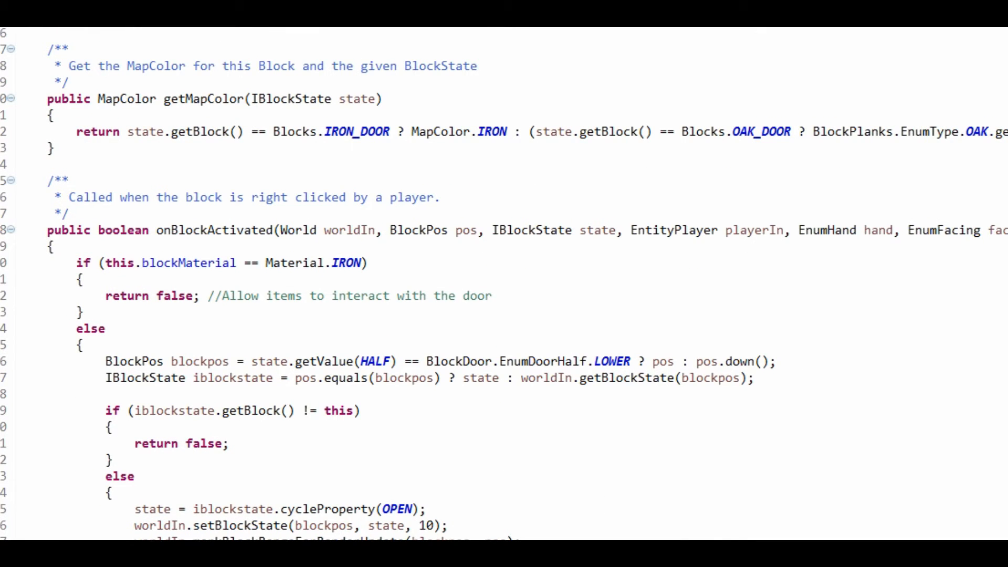
scroll("down", 3)
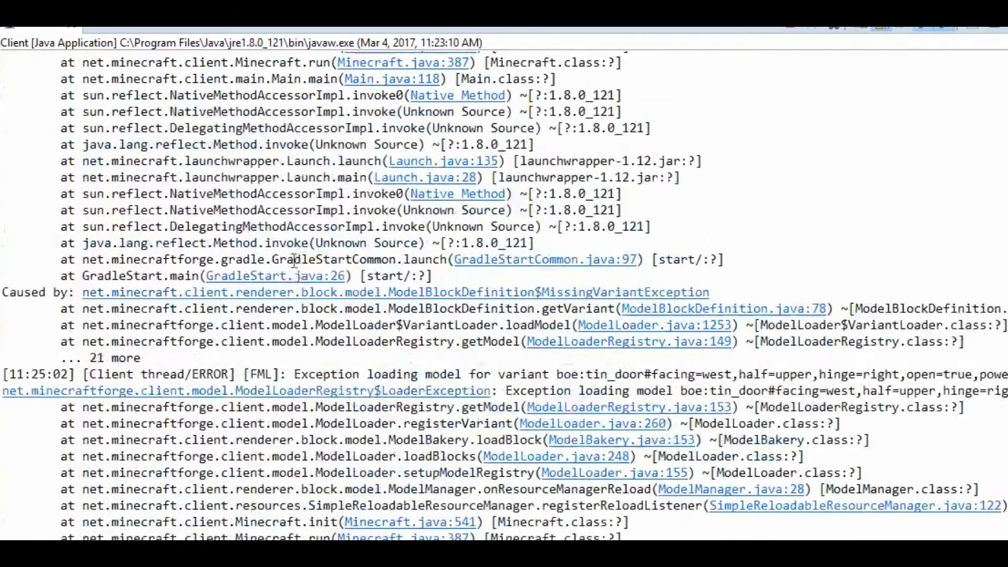
Scroll through the Console's MissingVariantException errors, then restore the Console to normal size.
scroll("down", 3)
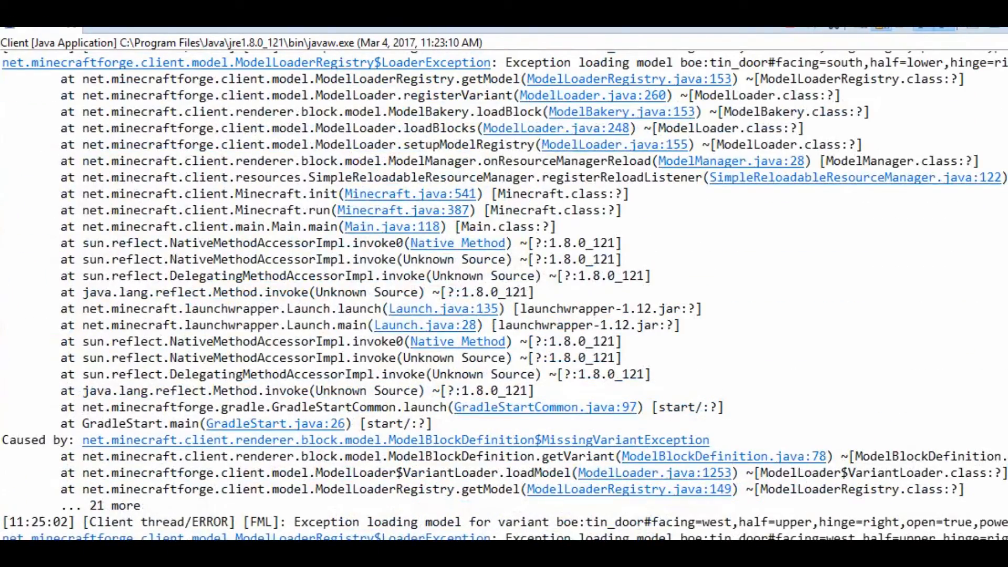
scroll("right", 3)
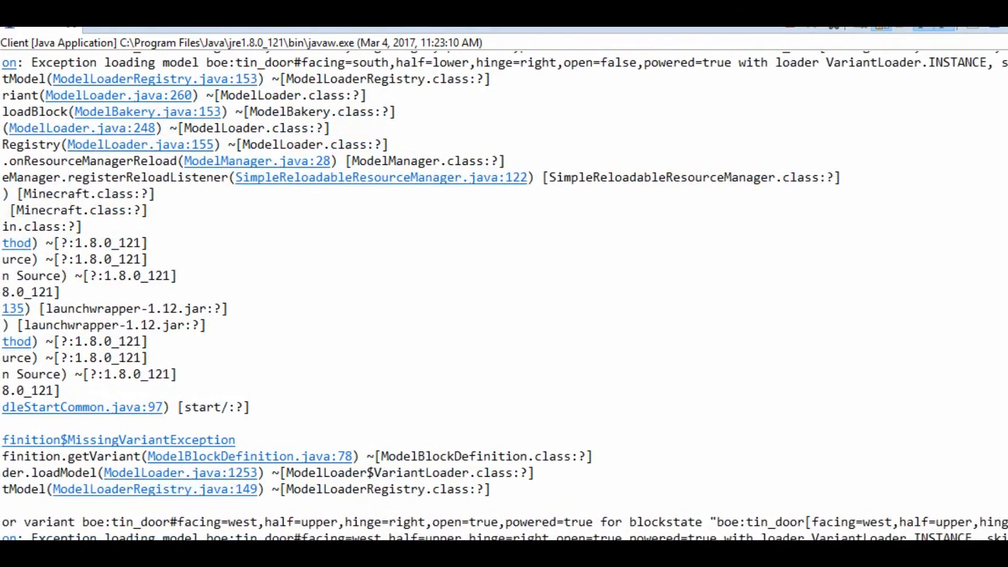
double_click(554, 520)
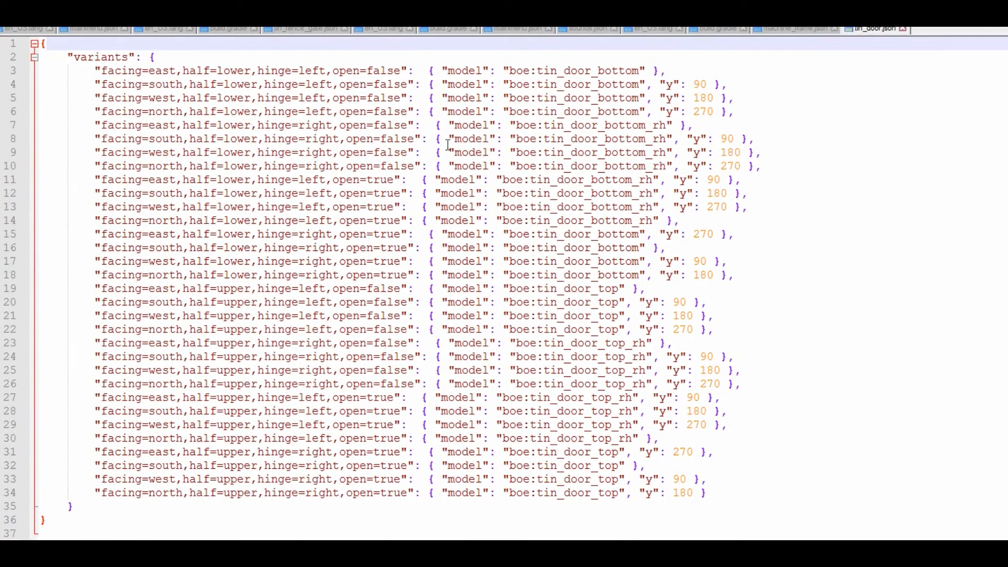
Append powered=false to each tin_door variant key and add duplicate powered=true variants.
left_click(707, 493)
type(",")
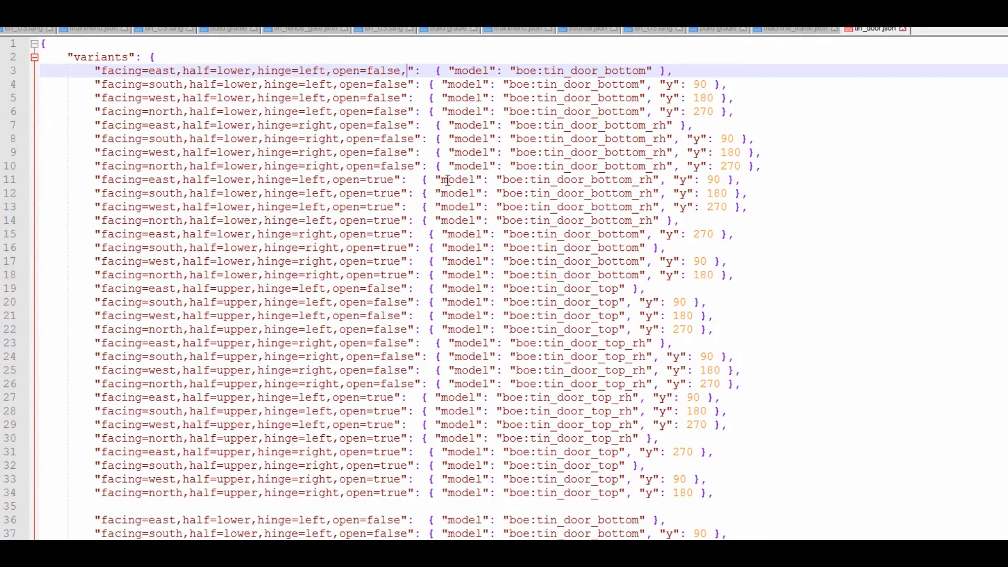
type("powered=")
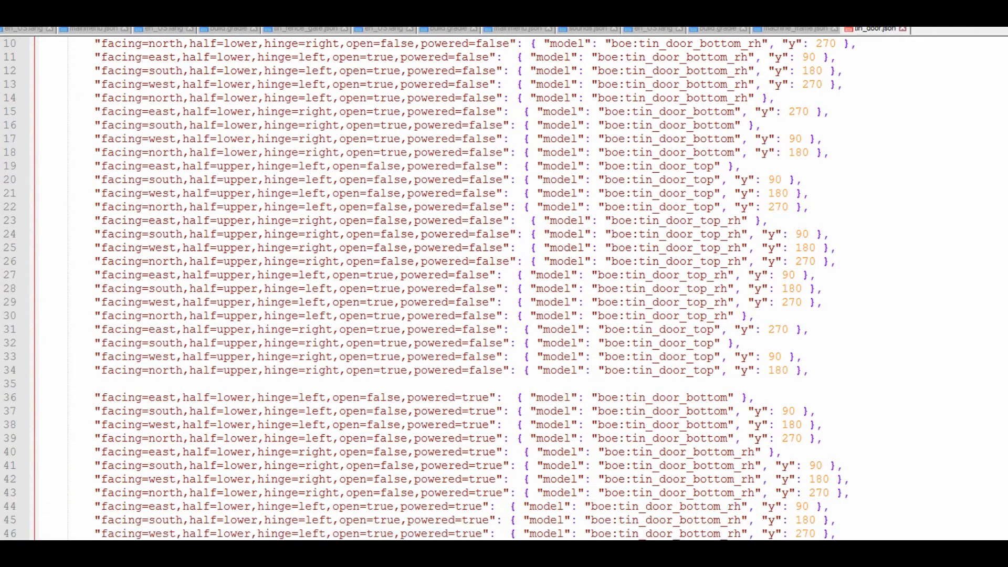
scroll("down", 3)
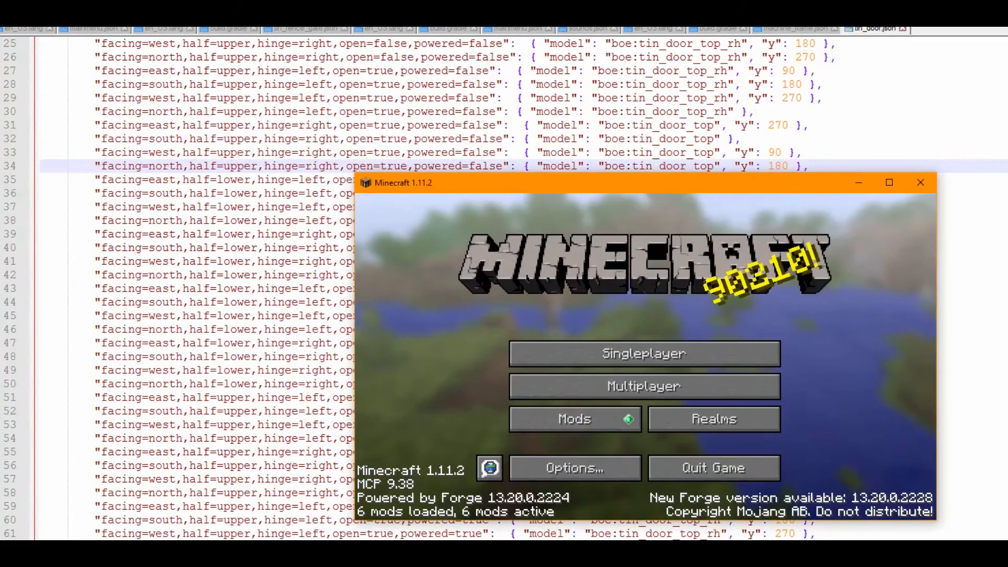
mouse_move(713, 468)
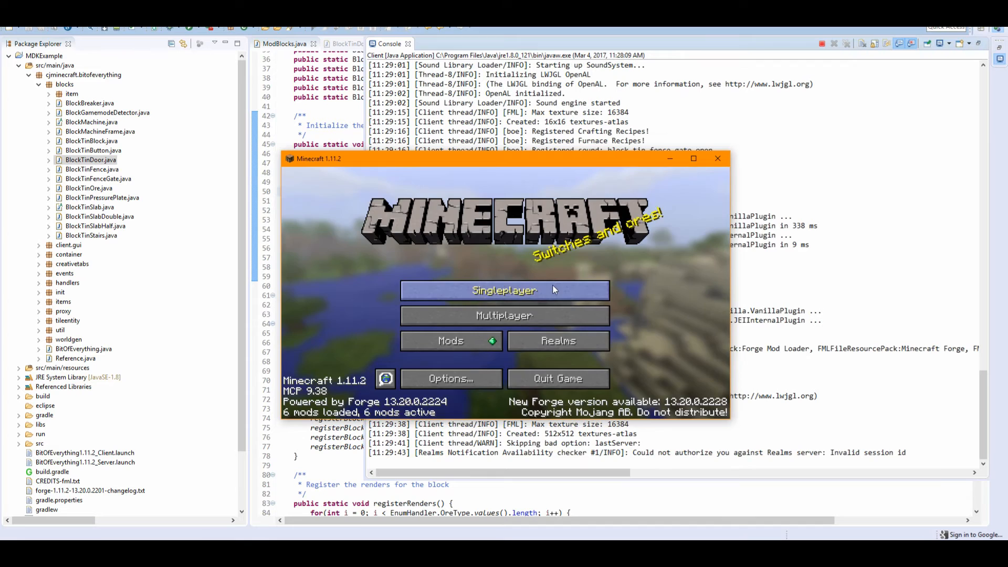
Start a singleplayer Minecraft world and page to the next set of creative tabs.
left_click(504, 291)
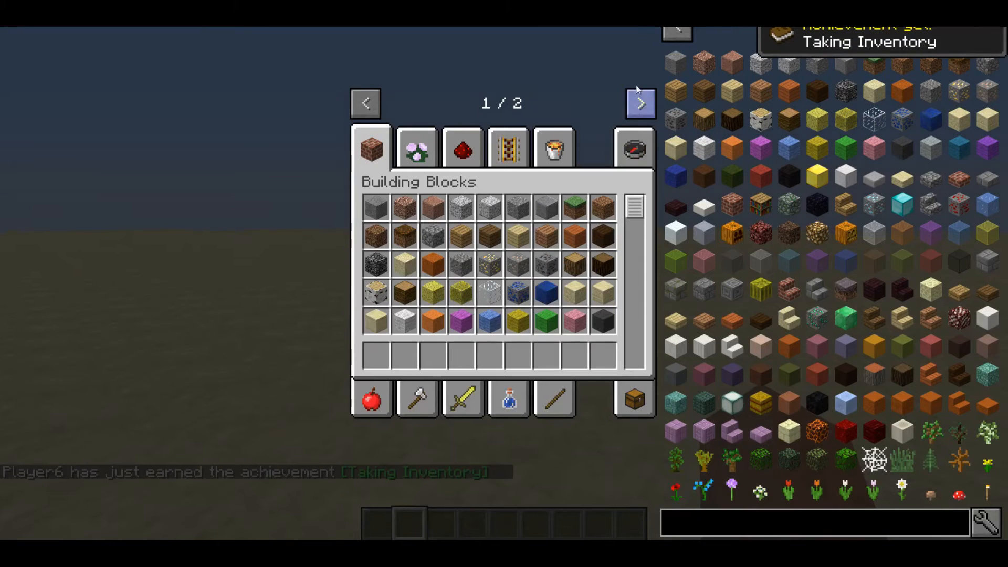
left_click(639, 101)
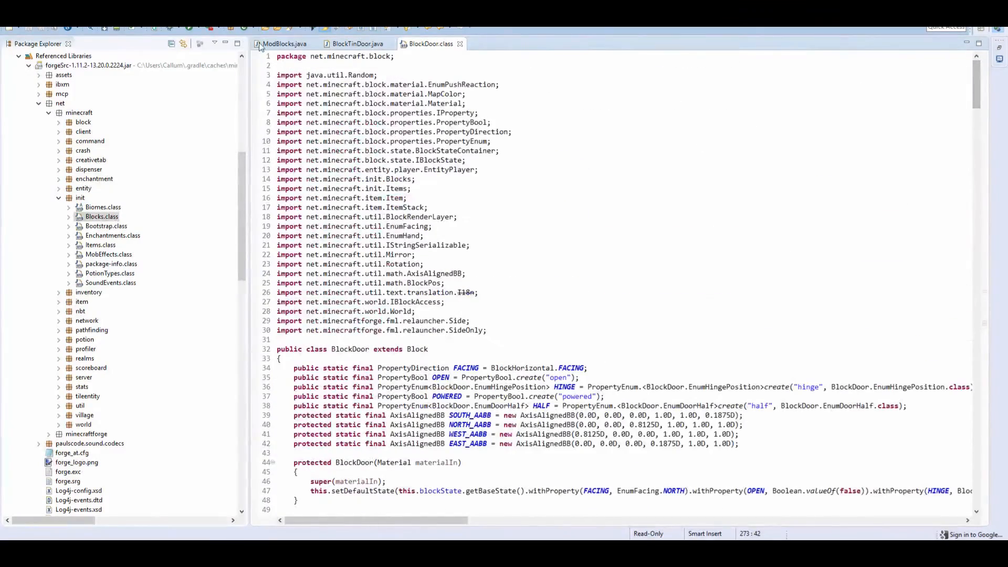
In ModBlocks register(), change the call to registerBlock(tinDoor, new ItemDoor(tinDoor)).
left_click(284, 44)
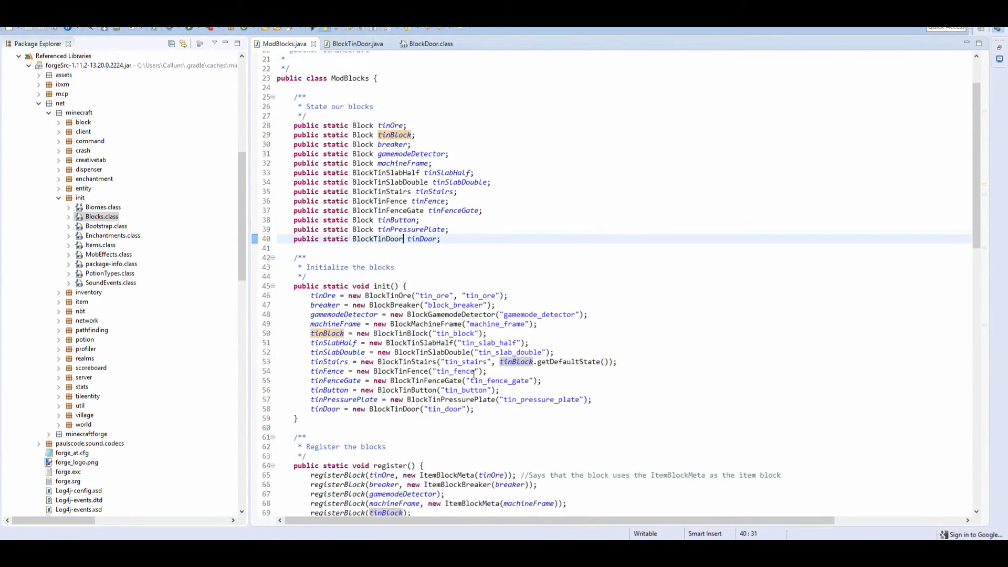
scroll("down", 3)
type("registerBlock(tinDoor);")
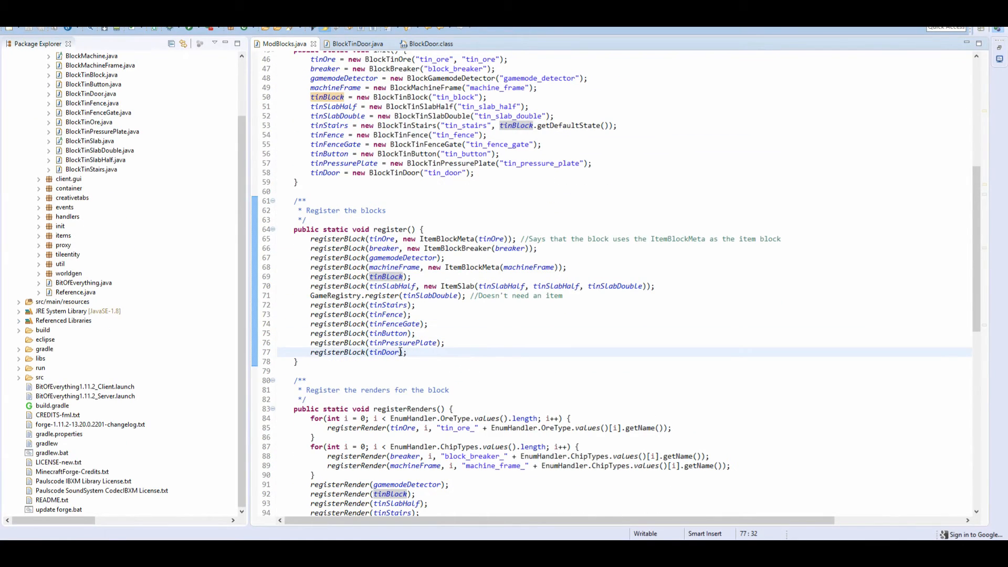
type(", new Item")
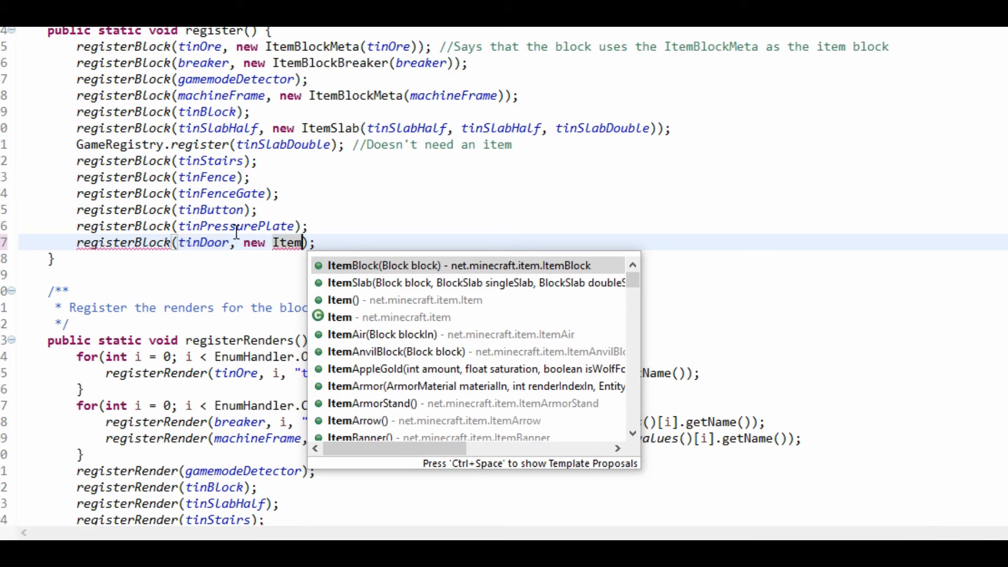
type("Door(tinDoor")
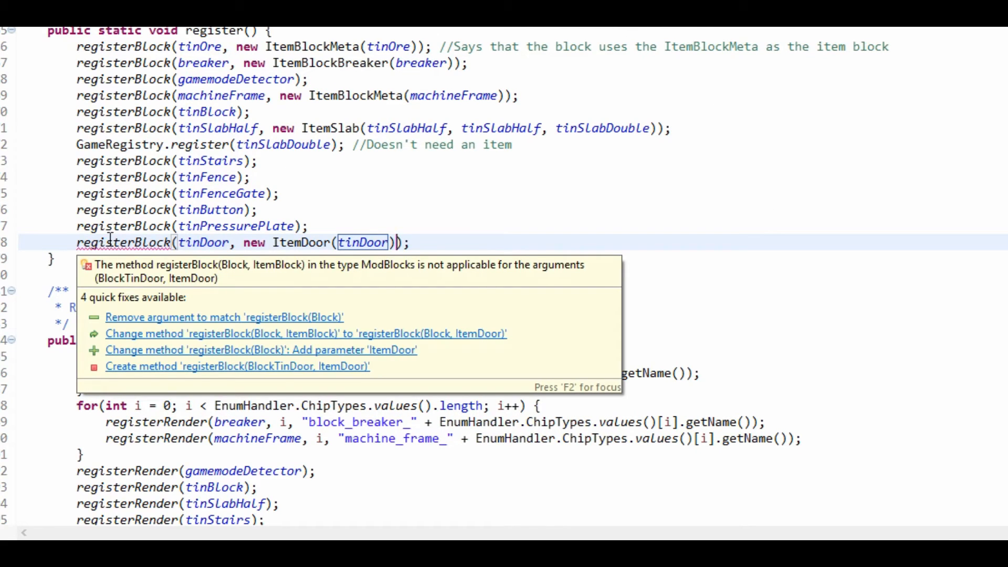
mouse_move(480, 348)
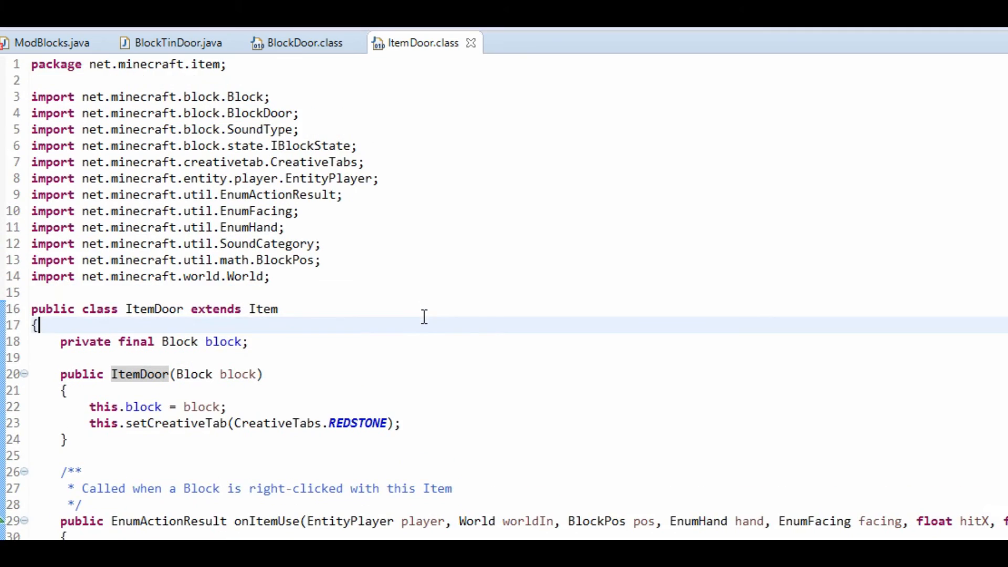
Read through the vanilla ItemDoor source, glancing back at the ModBlocks registration code.
scroll("down", 3)
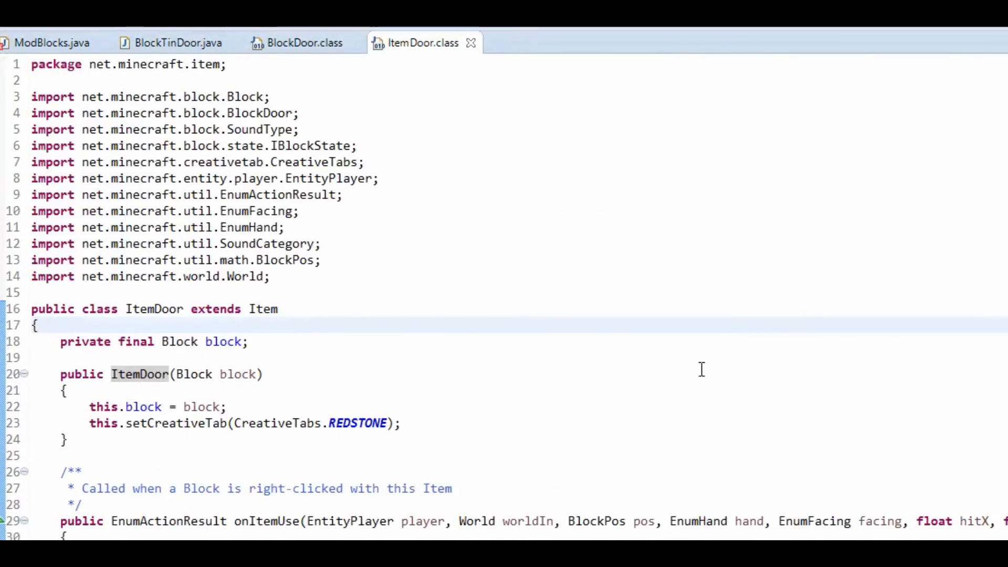
mouse_move(32, 45)
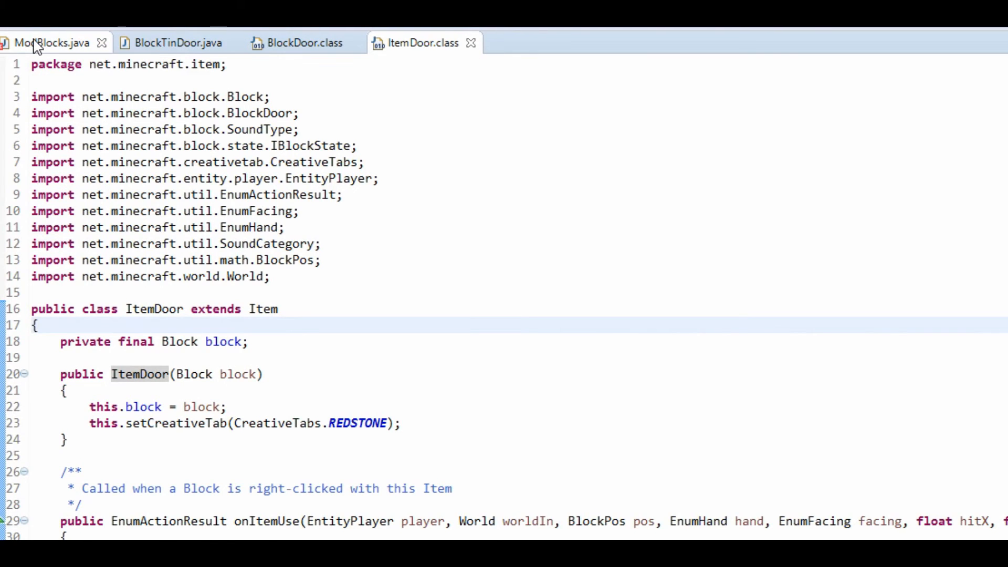
left_click(42, 42)
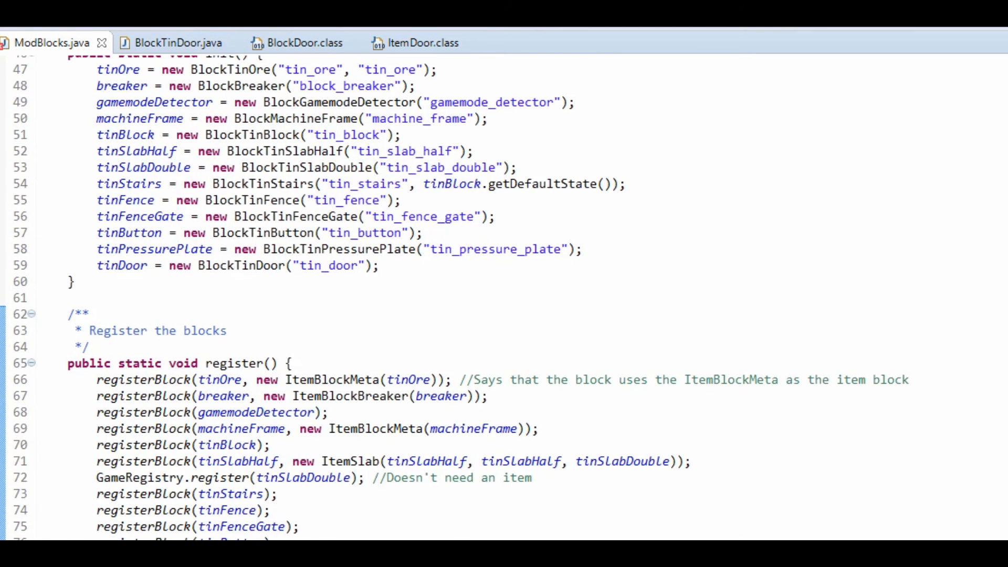
left_click(419, 43)
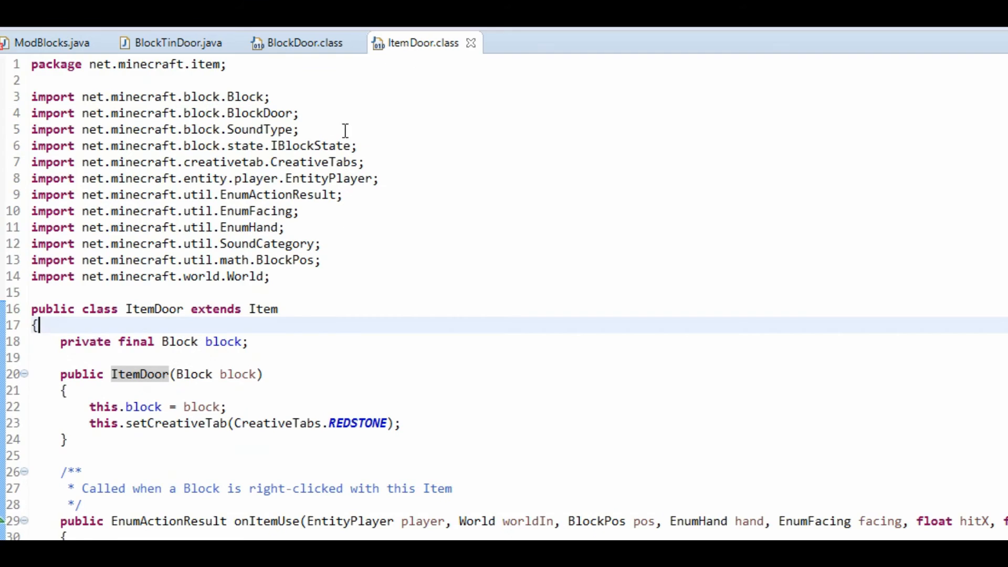
mouse_move(507, 408)
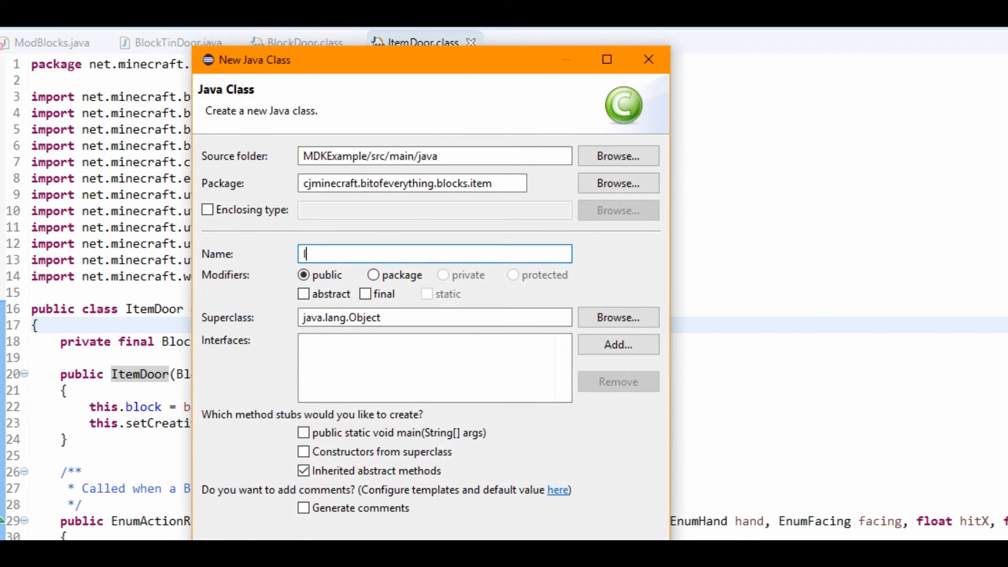
Name the new class ItemBlockDoor and switch to its newly created file.
type("ItemBlockDoor")
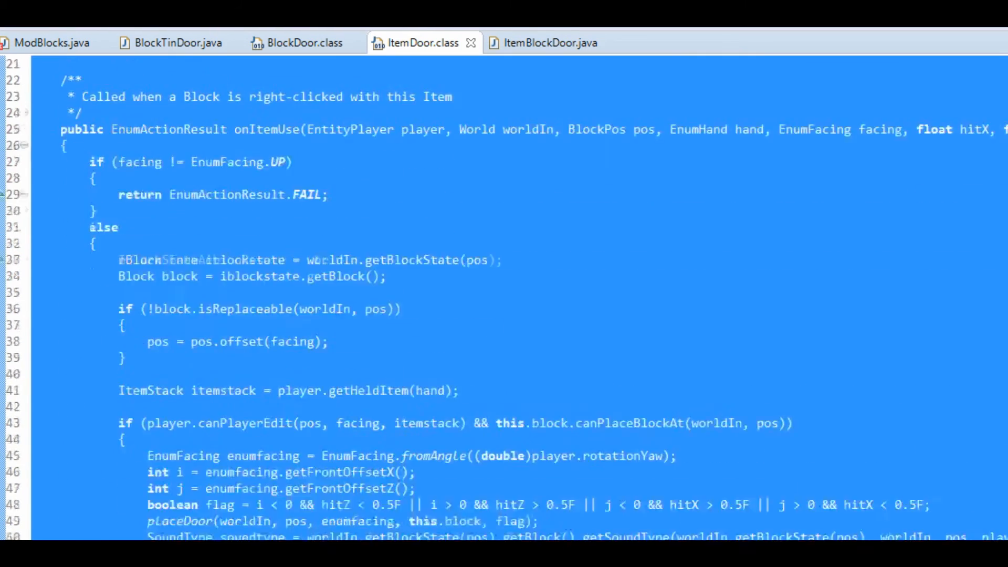
scroll("down", 3)
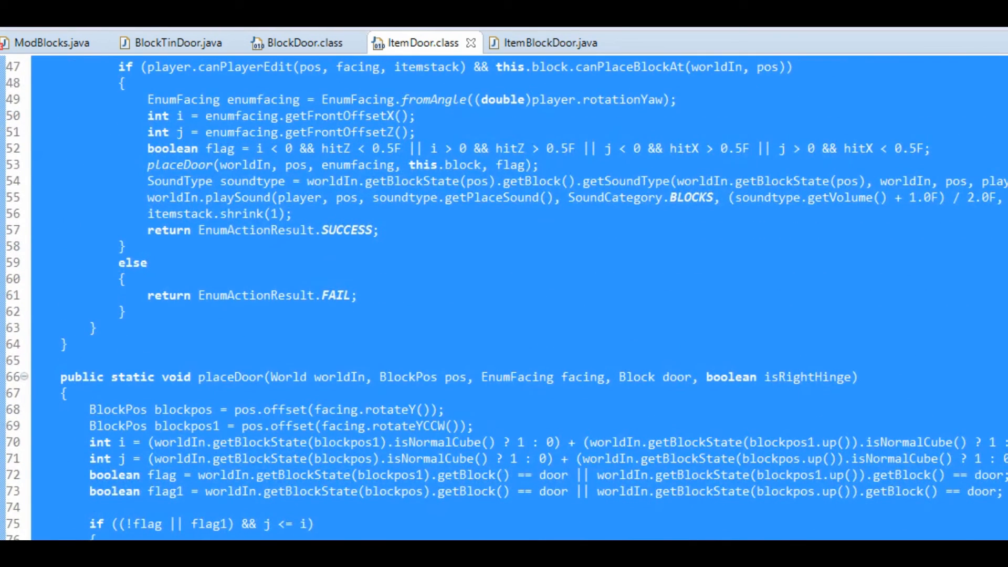
left_click(549, 42)
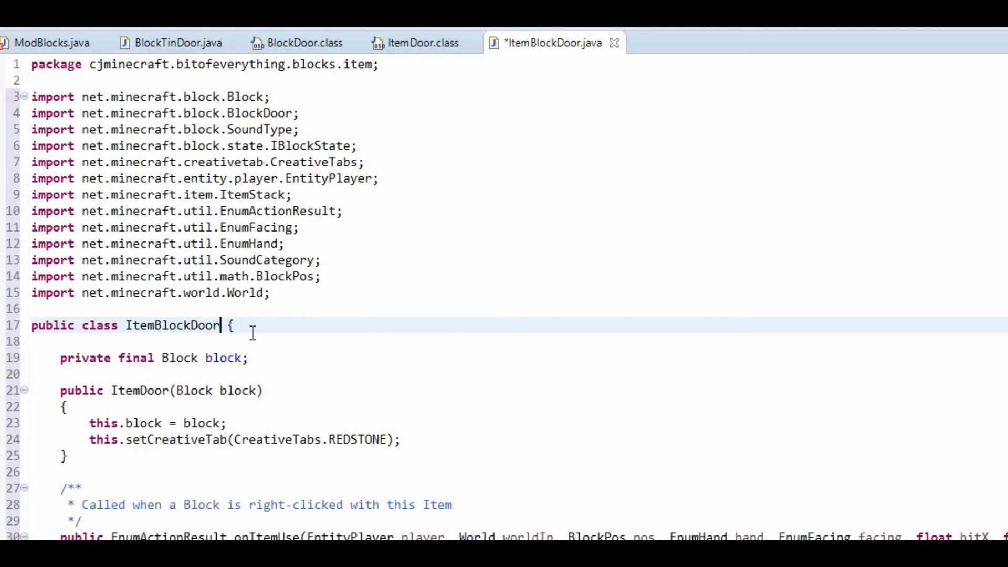
Make ItemBlockDoor extend ItemBlock with a super(block) constructor, save, and fold imports.
type("extends")
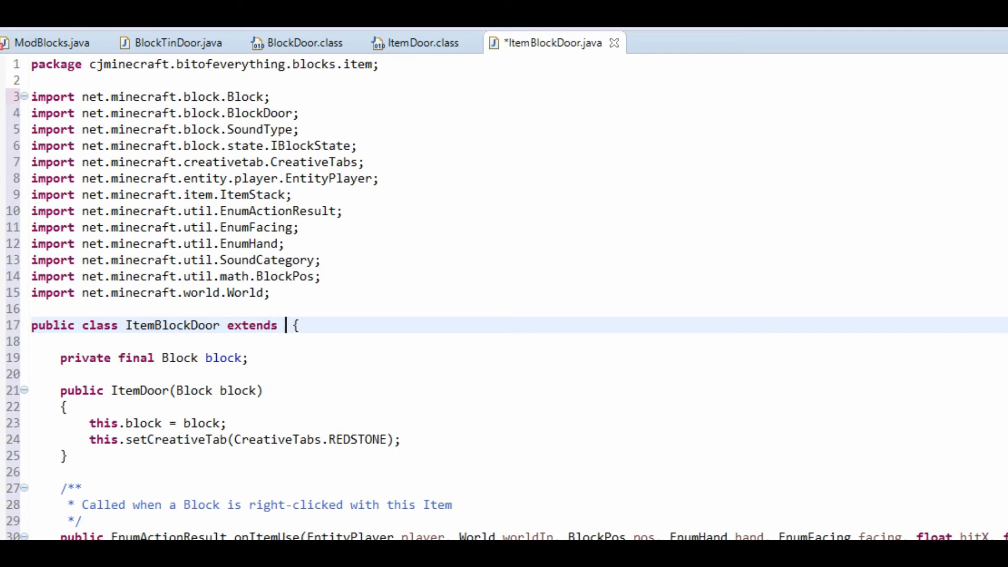
type("ItemBlock")
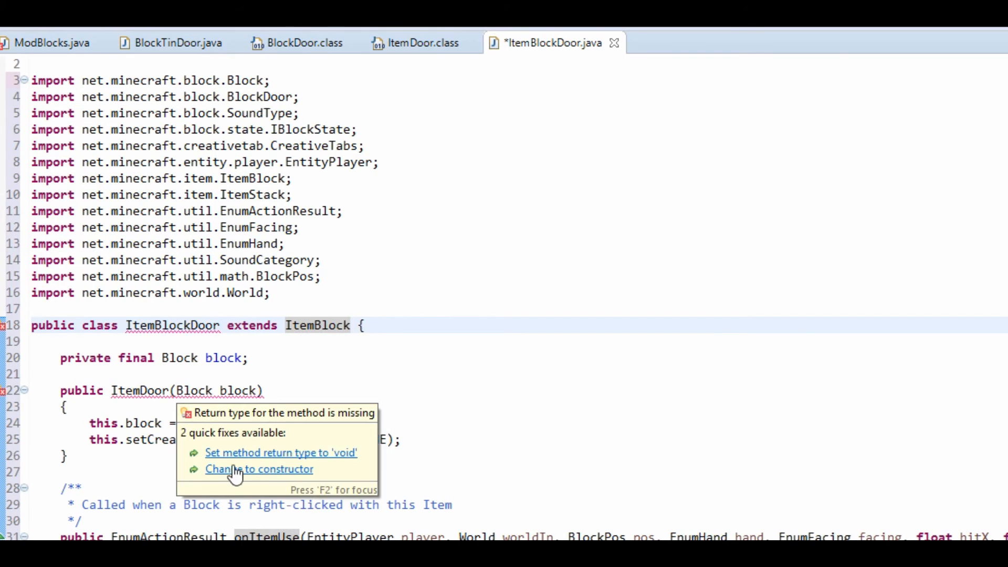
left_click(258, 469)
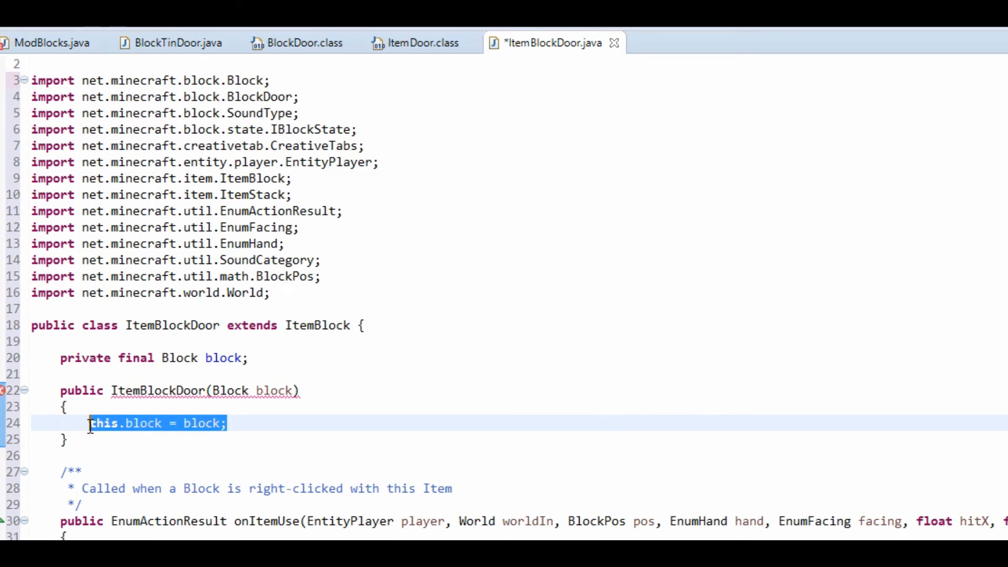
type("super(block);")
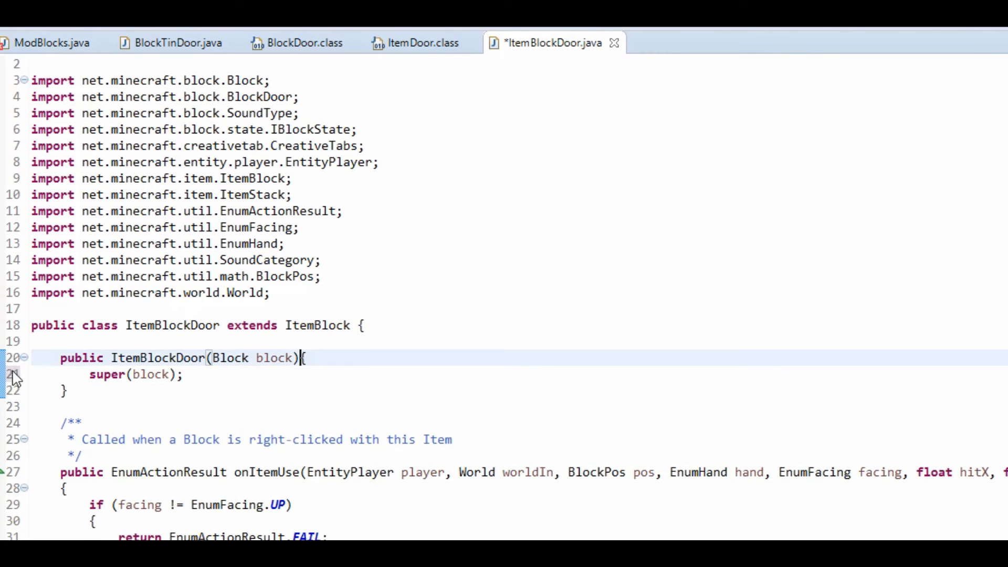
key("ctrl+s")
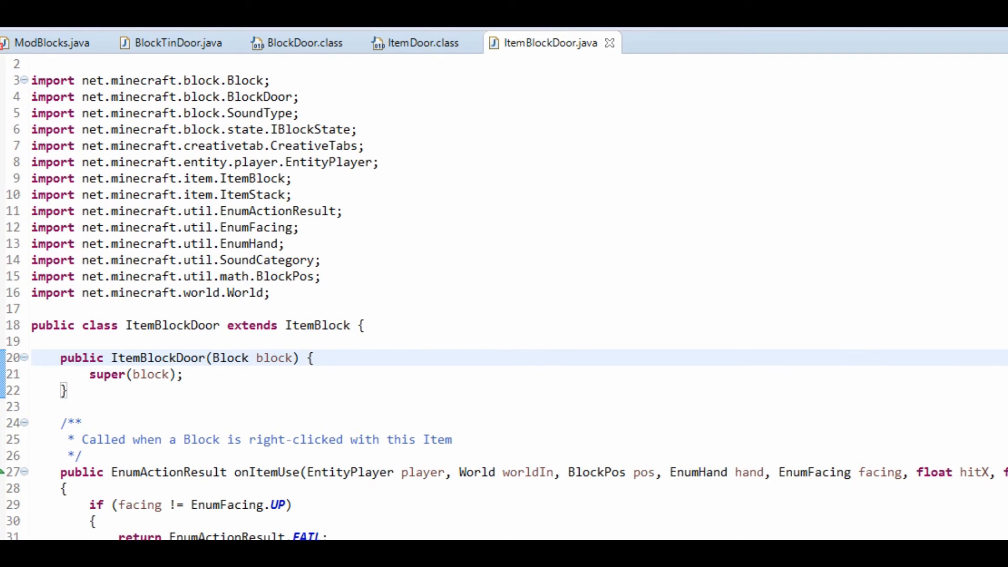
scroll("down", 3)
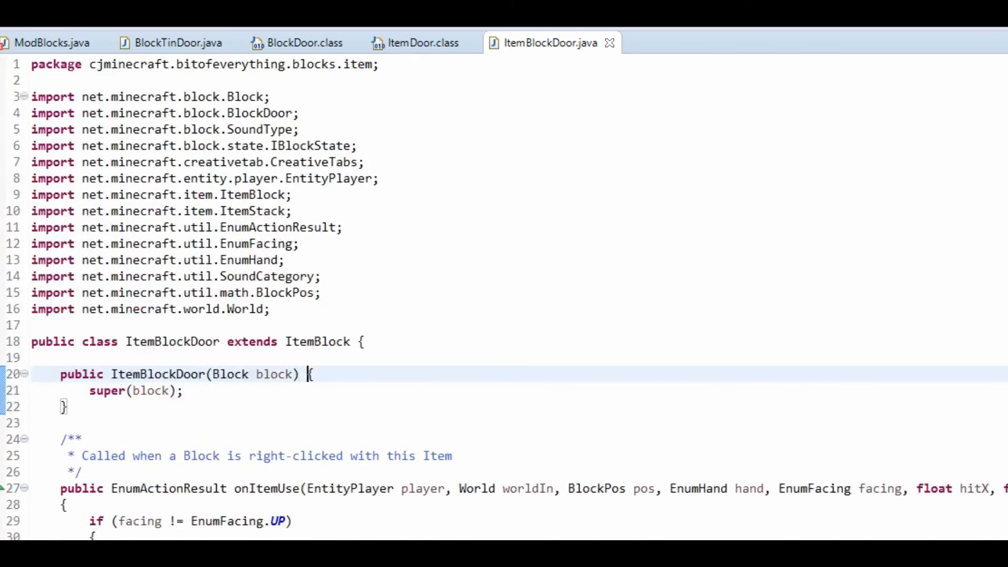
left_click(20, 98)
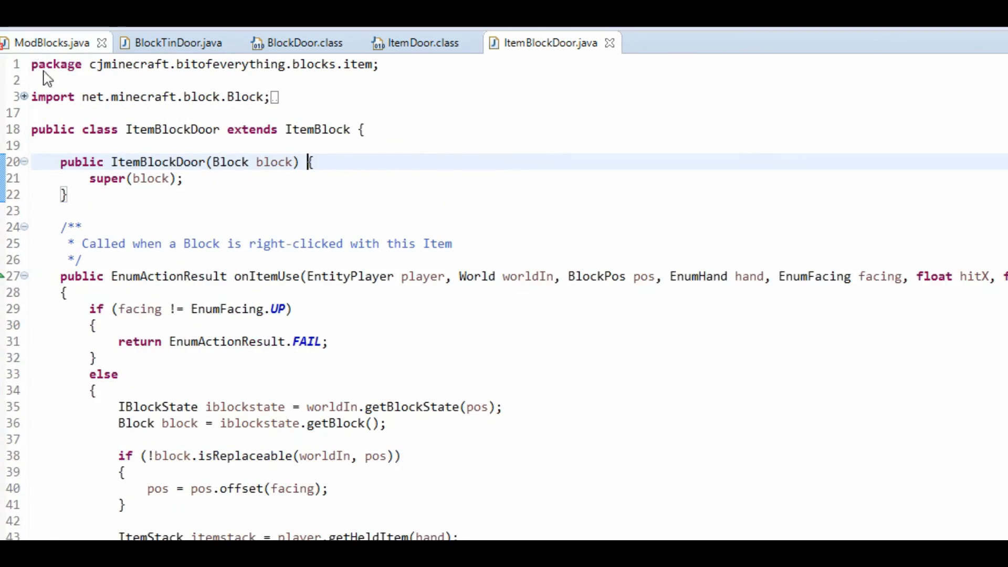
Switch to the ModBlocks.java editor tab.
left_click(53, 42)
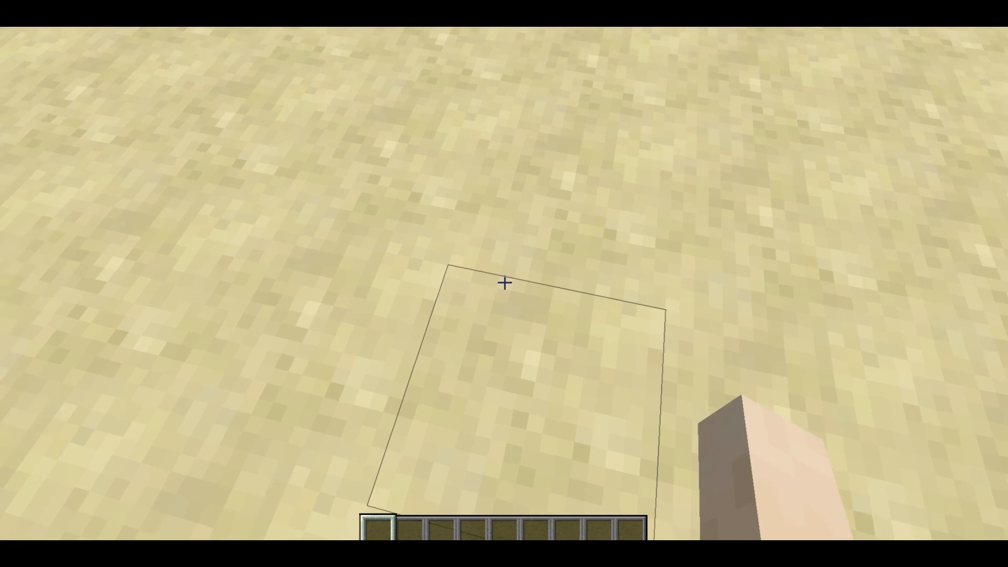
Take a Tin Door and lever from the inventory and place the lever beside the door.
key("e")
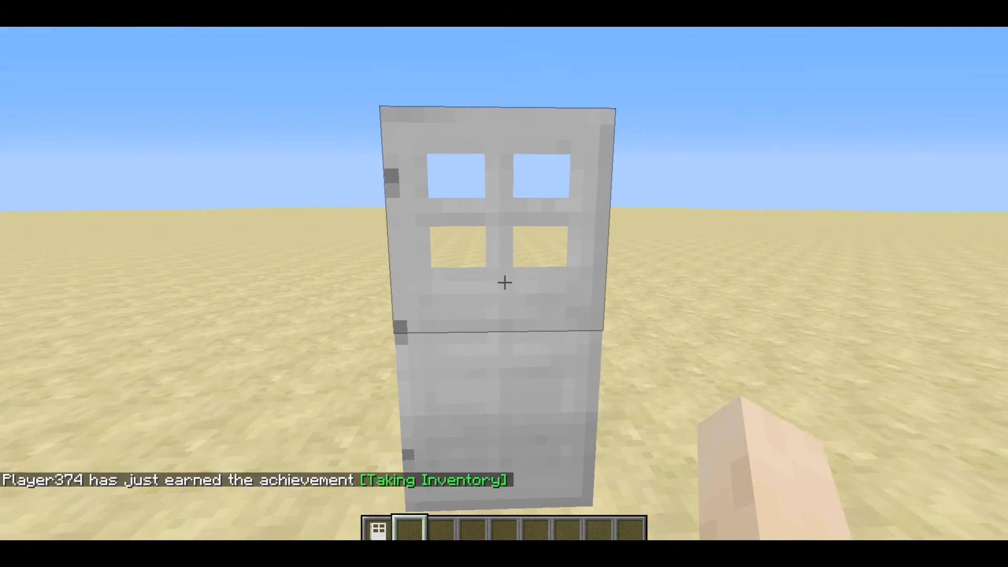
key("F3")
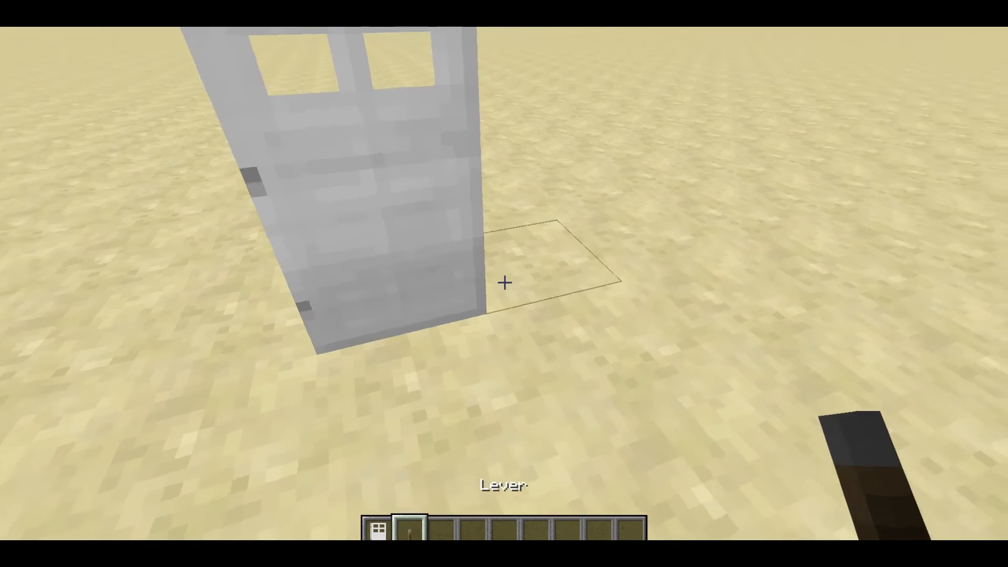
left_click(504, 284)
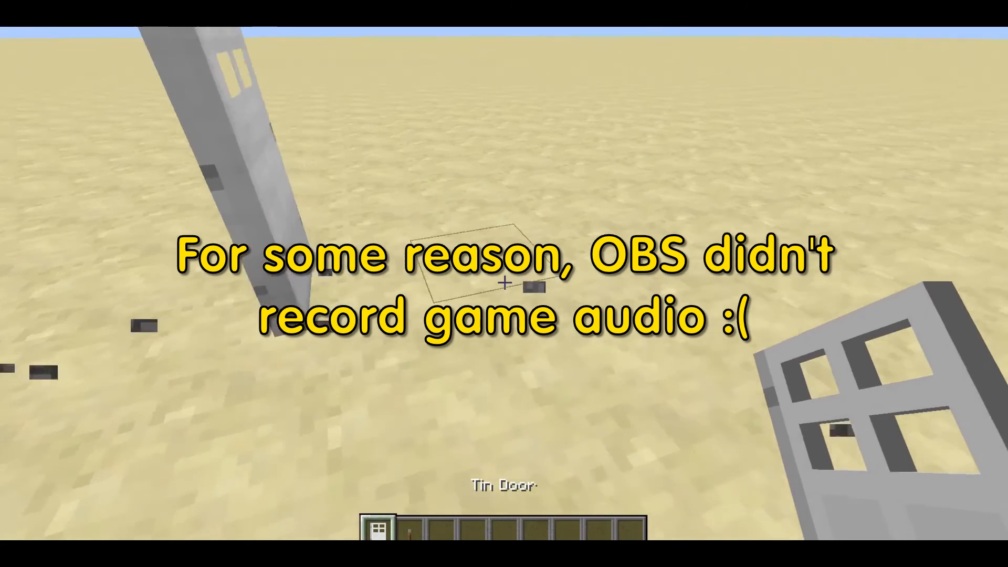
key("e")
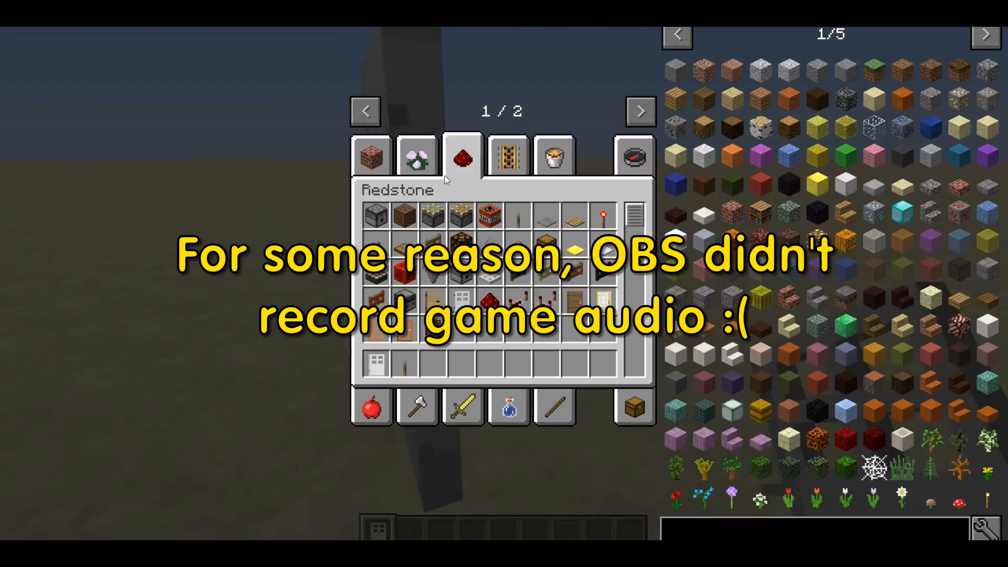
mouse_move(459, 301)
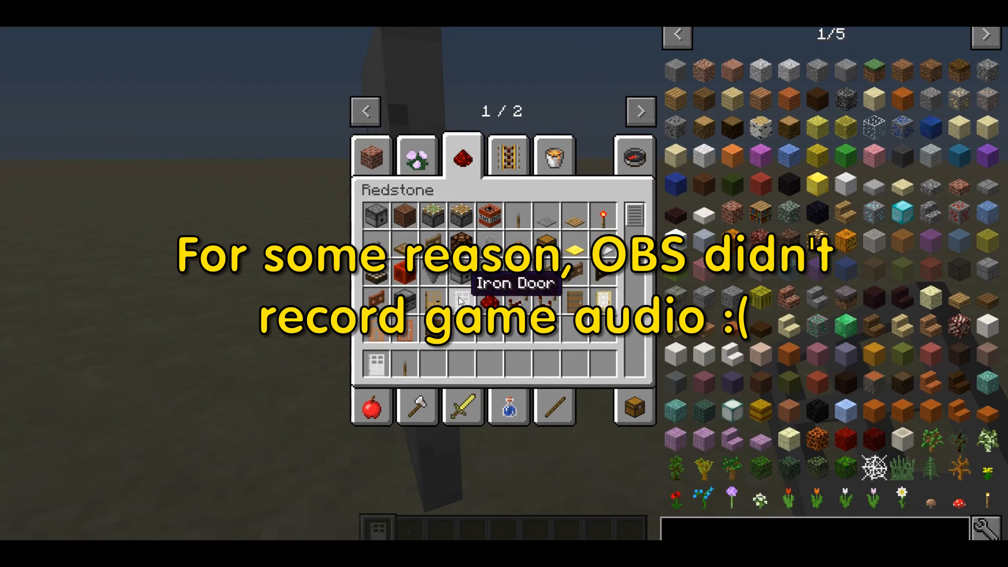